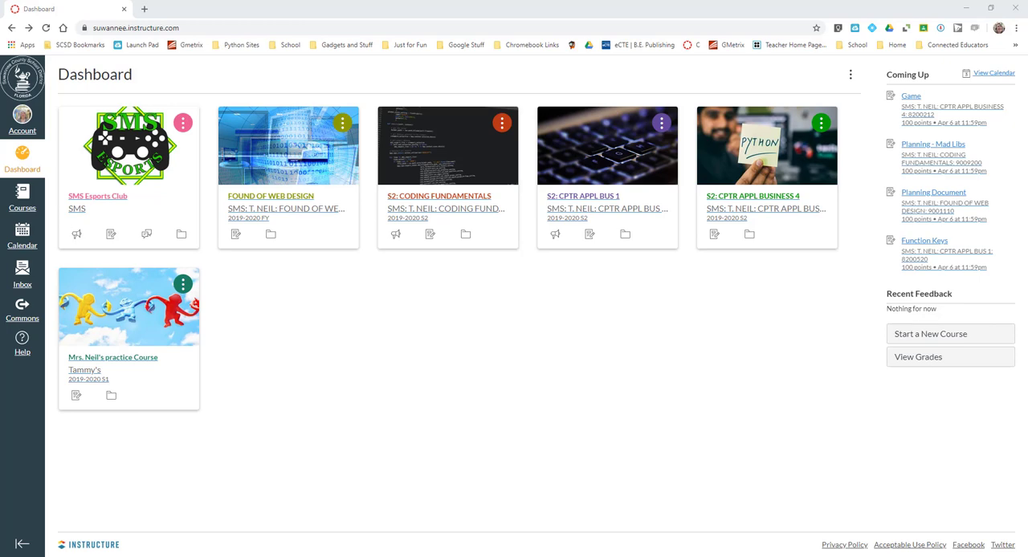
pyautogui.moveTo(749, 303)
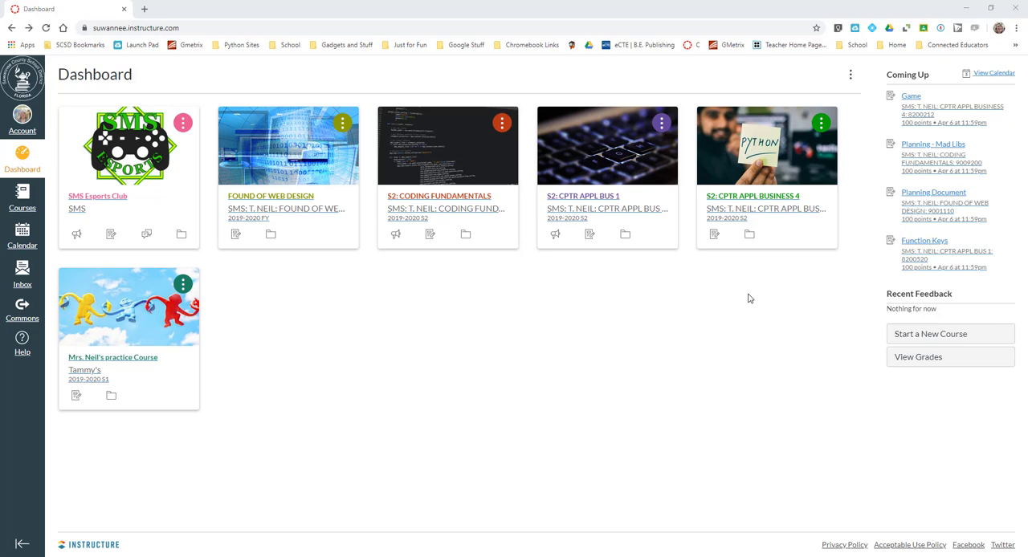
pyautogui.moveTo(110, 361)
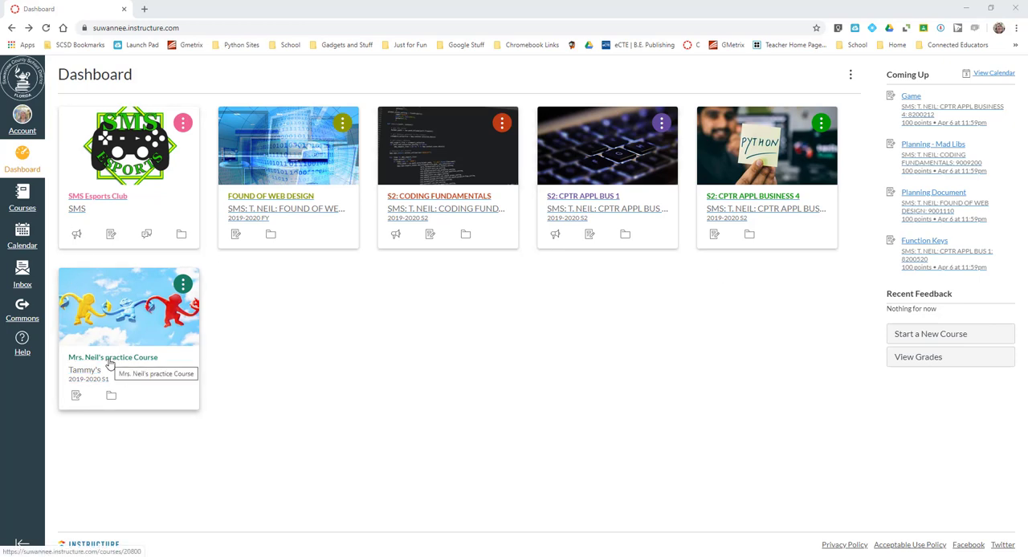
# Step: Open Mrs. Neil's practice Course from its dashboard card
pyautogui.click(112, 357)
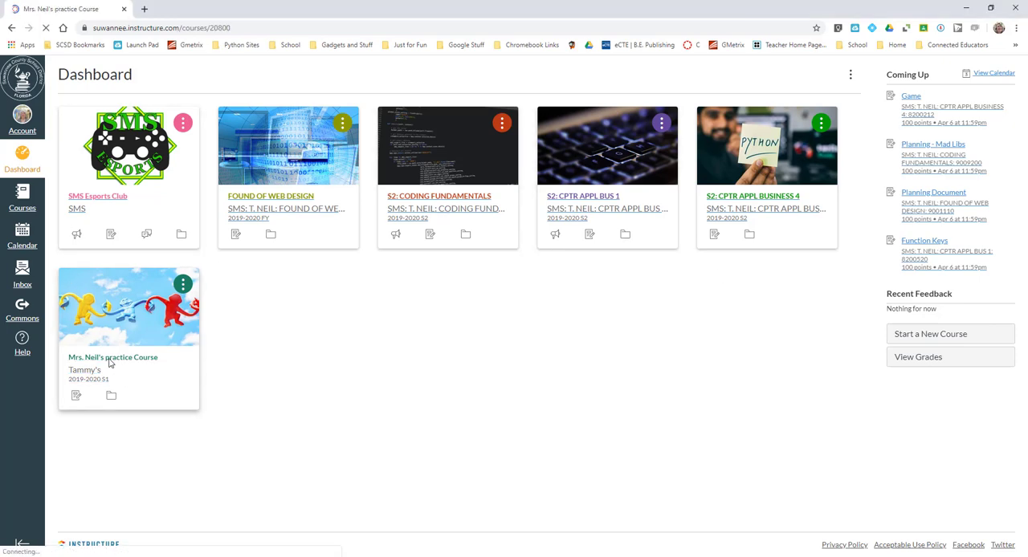
pyautogui.click(112, 357)
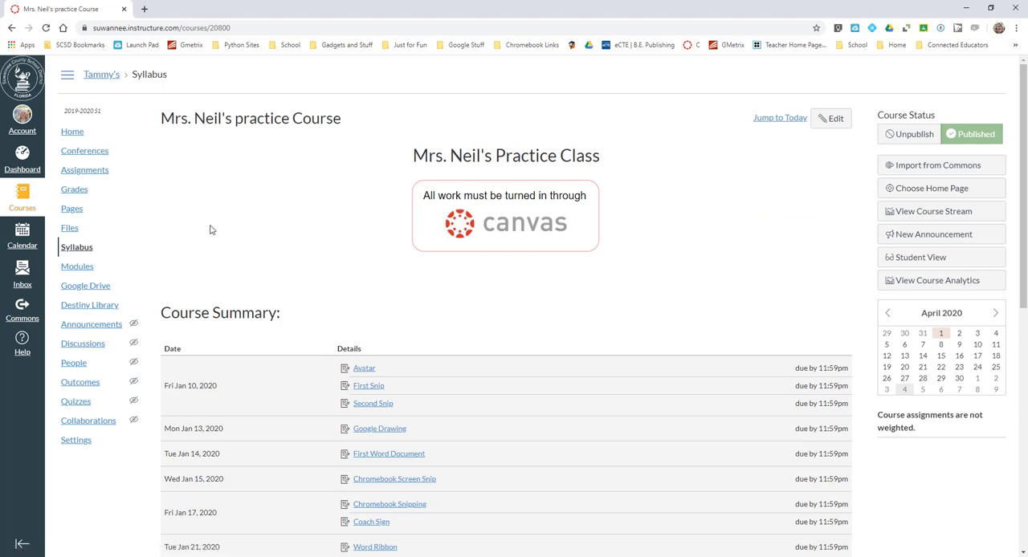
pyautogui.moveTo(77, 440)
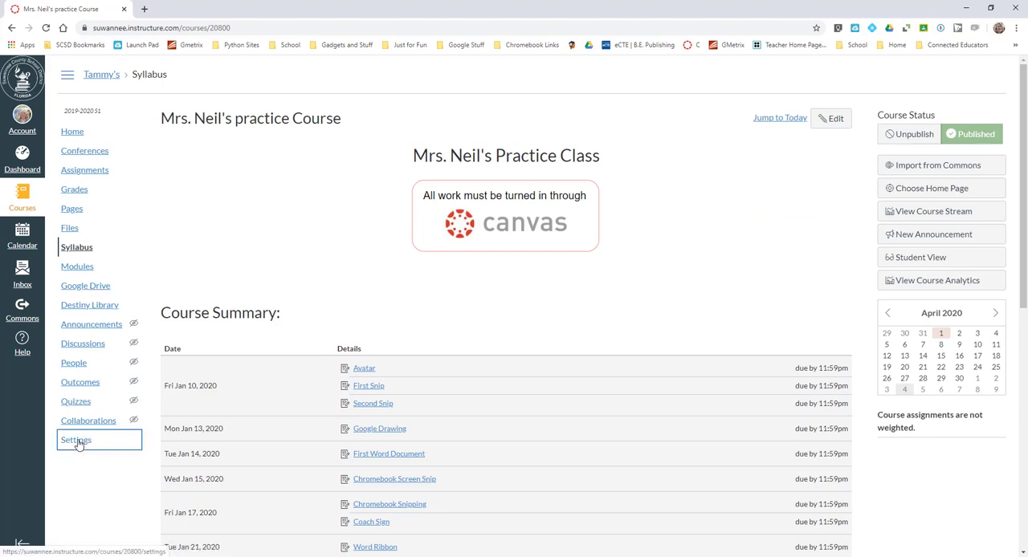
# Step: In course Settings navigation, move Conferences right after Home and save
pyautogui.click(76, 440)
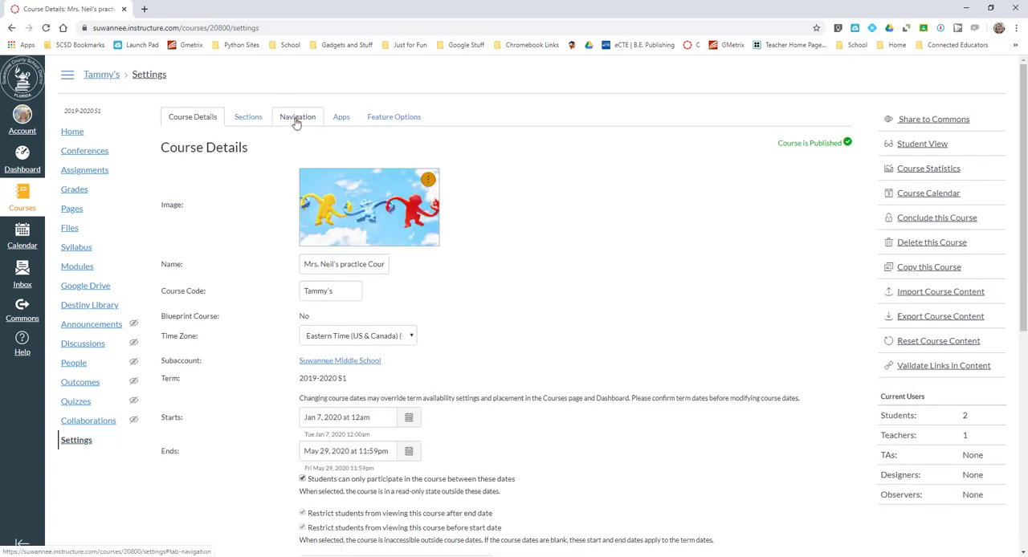
pyautogui.click(297, 116)
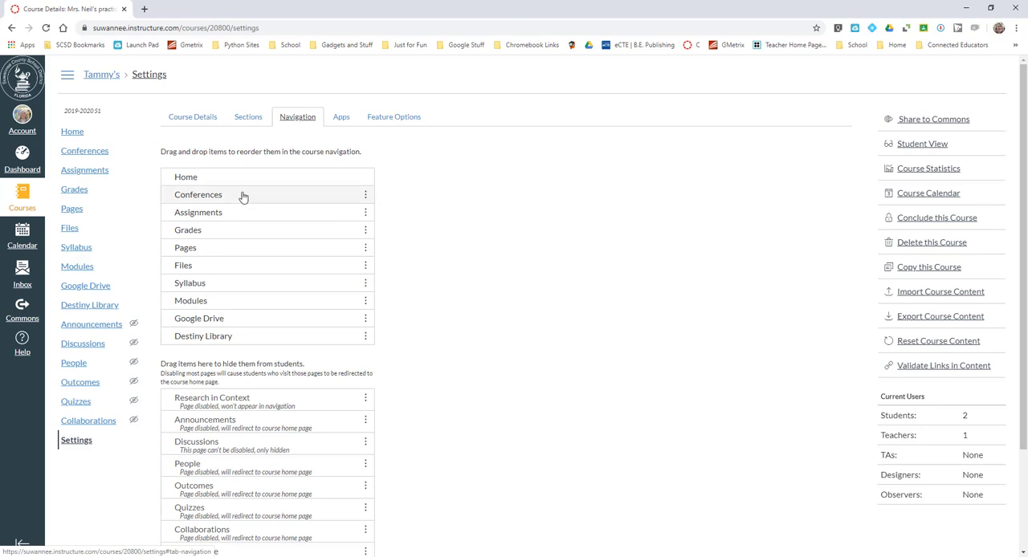
pyautogui.moveTo(199, 194); pyautogui.dragTo(199, 413)
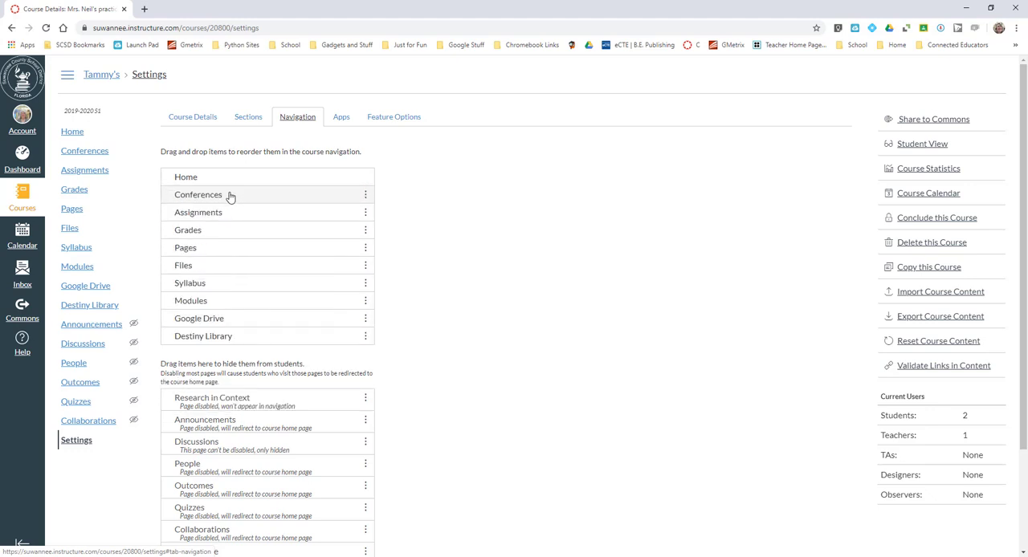
pyautogui.moveTo(233, 329)
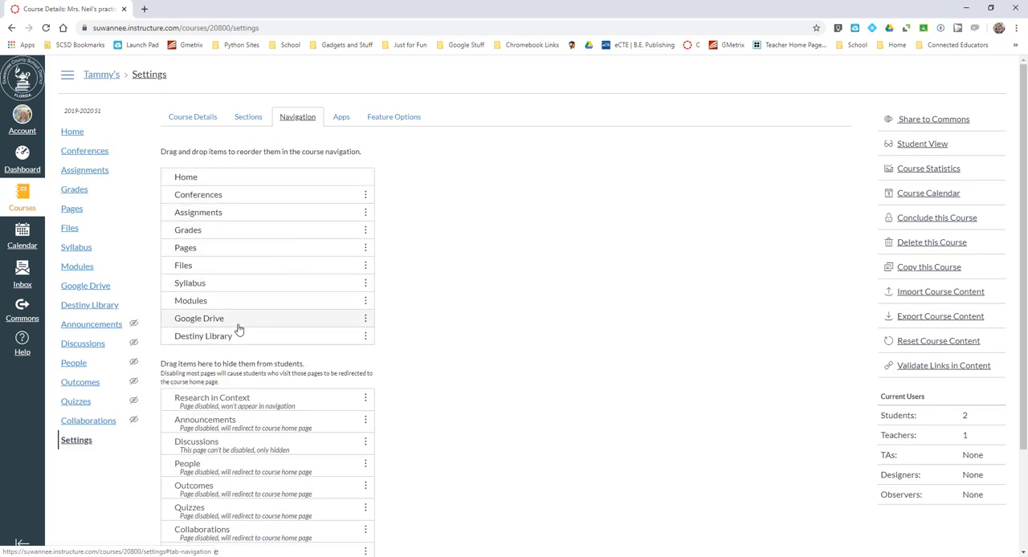
pyautogui.scroll(-3)
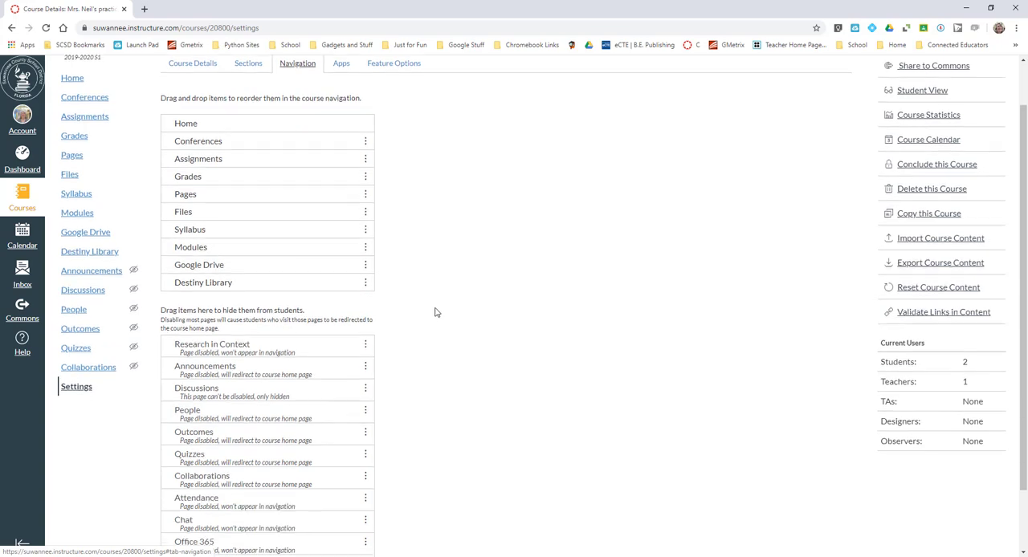
pyautogui.scroll(-3)
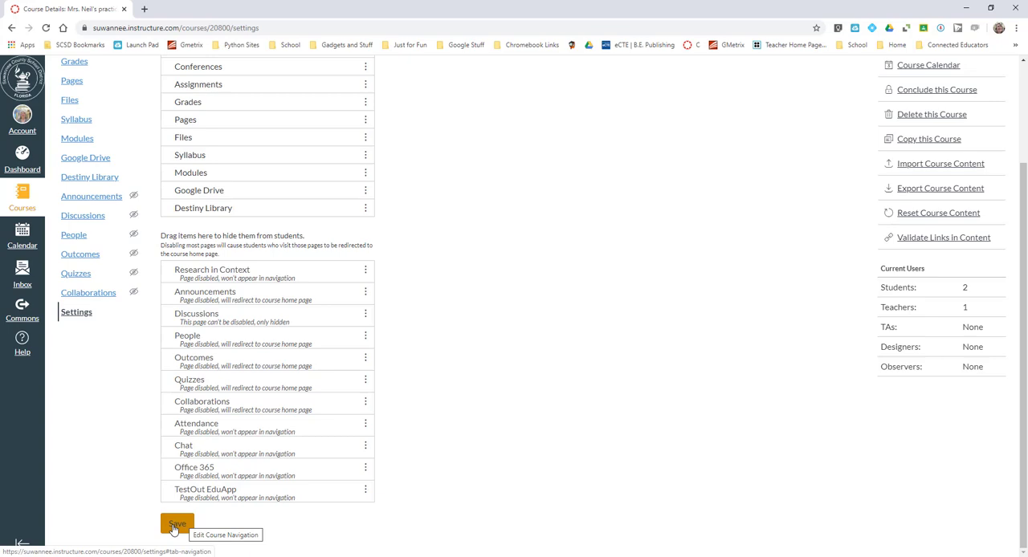
pyautogui.click(175, 524)
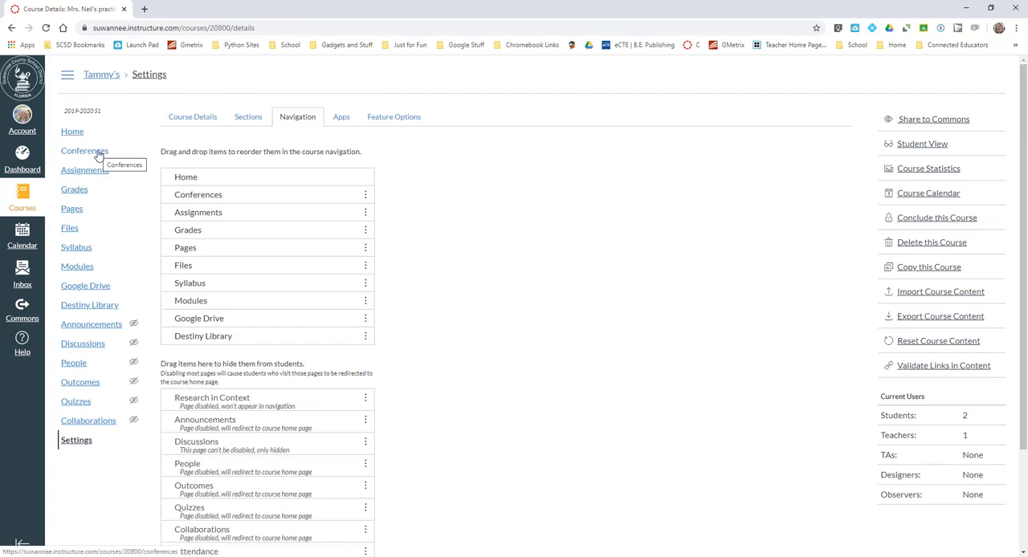
# Step: Open Conferences and expand, then collapse, a concluded conference's recording
pyautogui.click(72, 131)
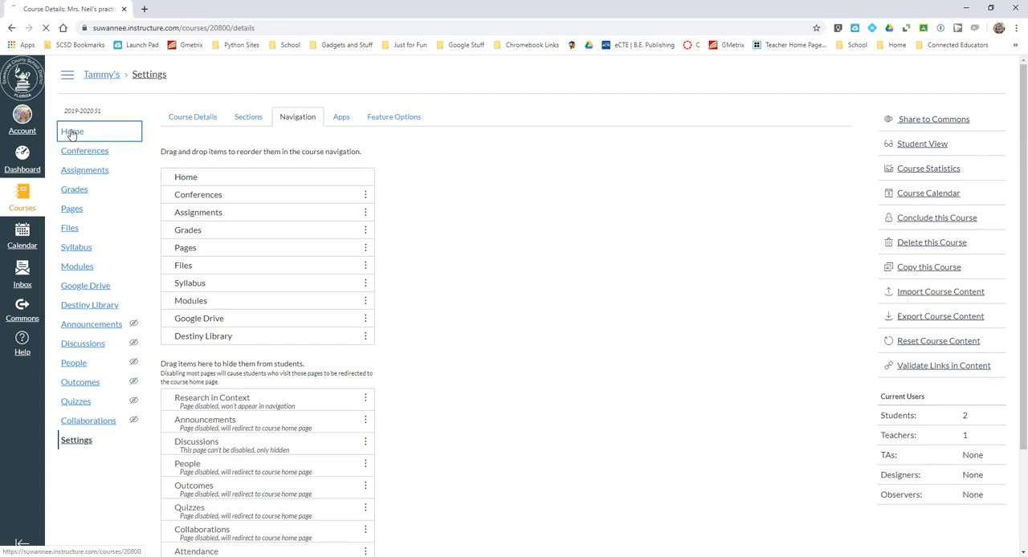
pyautogui.click(76, 247)
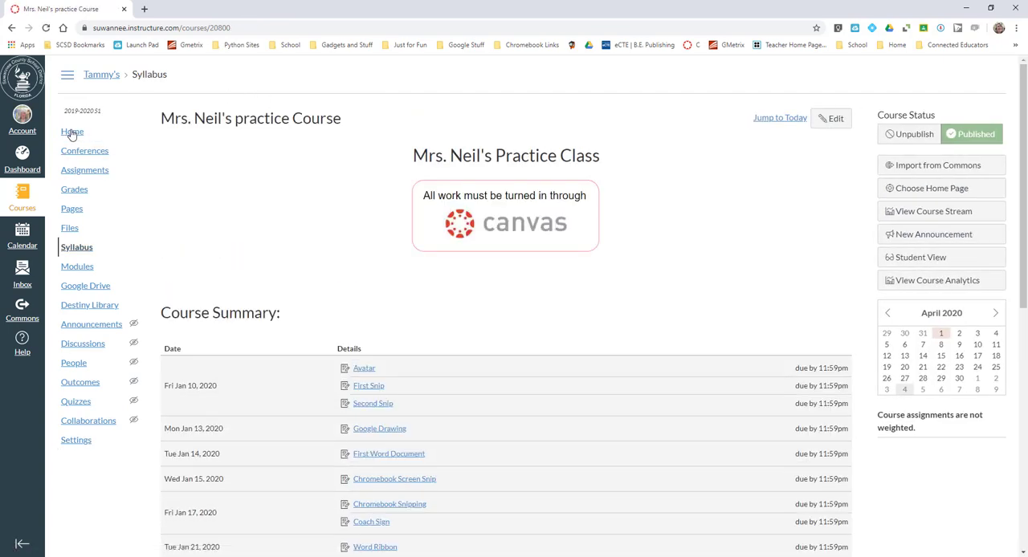
pyautogui.click(84, 151)
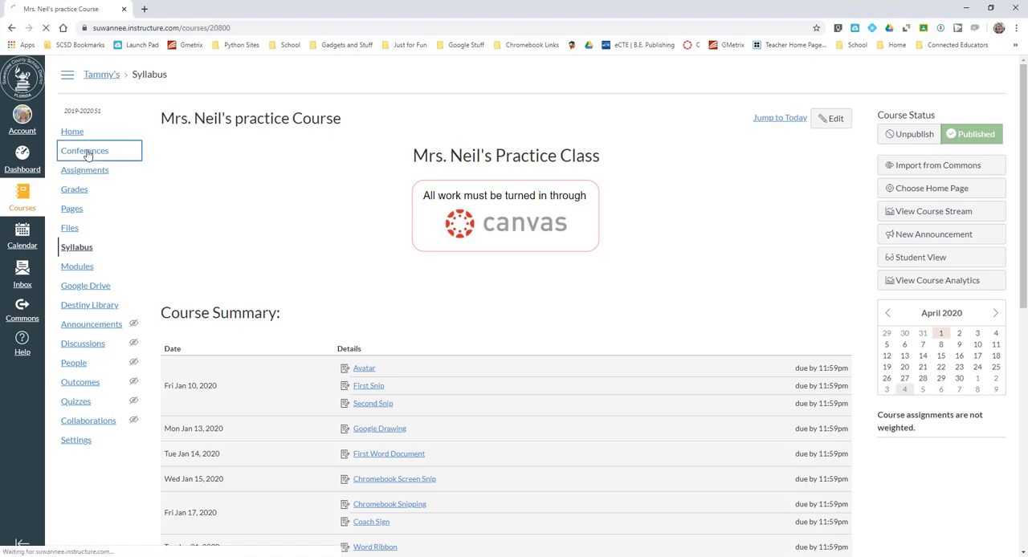
pyautogui.click(85, 151)
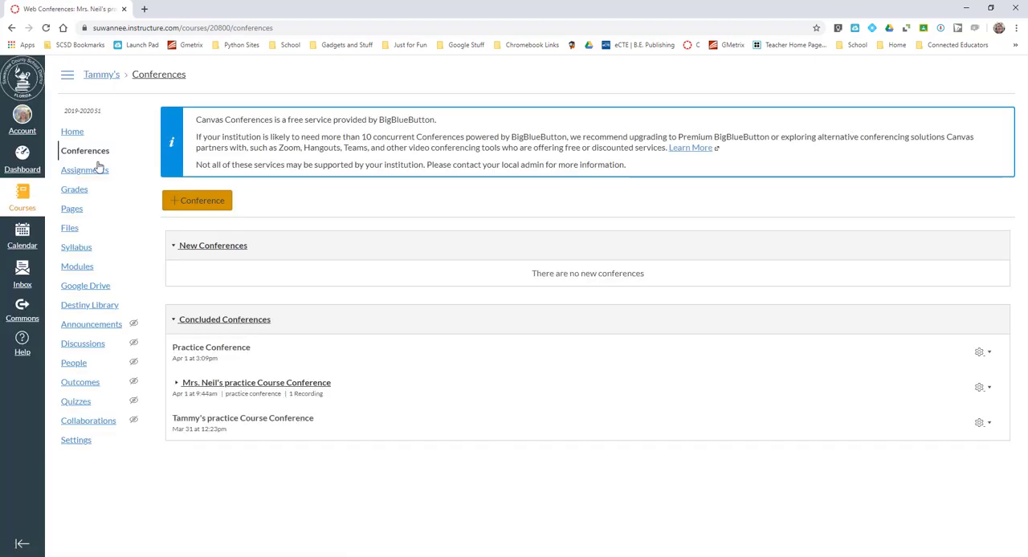
pyautogui.moveTo(207, 418)
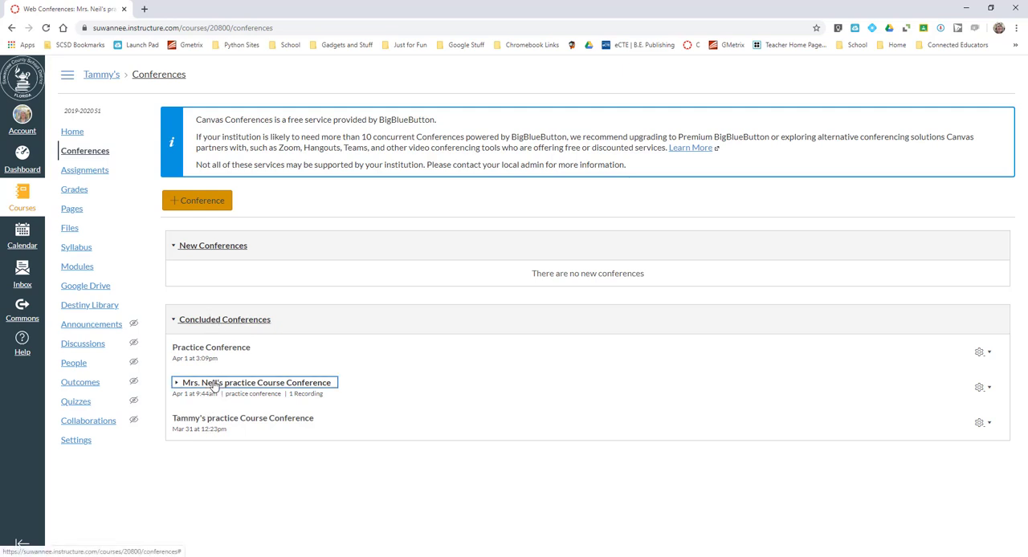
pyautogui.click(172, 382)
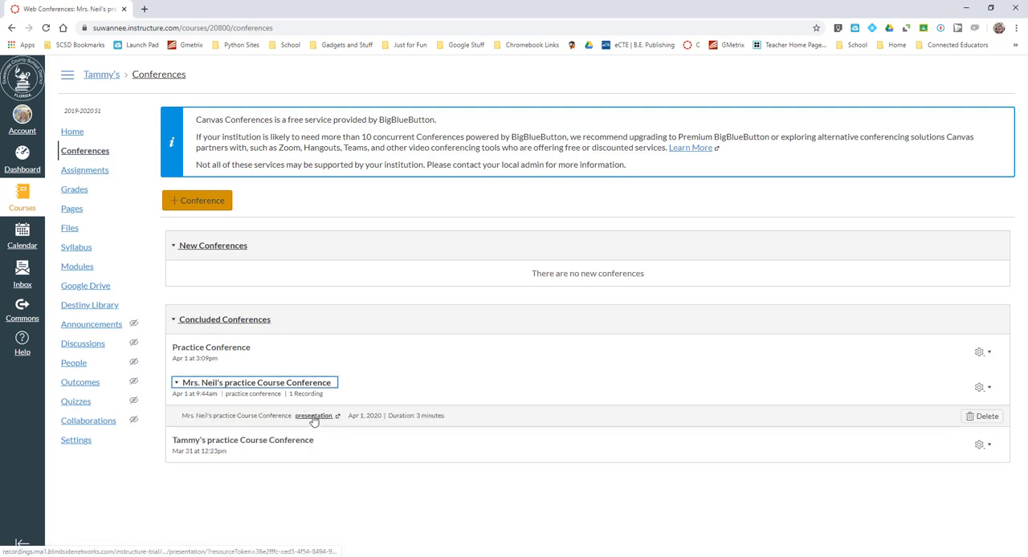
pyautogui.click(175, 382)
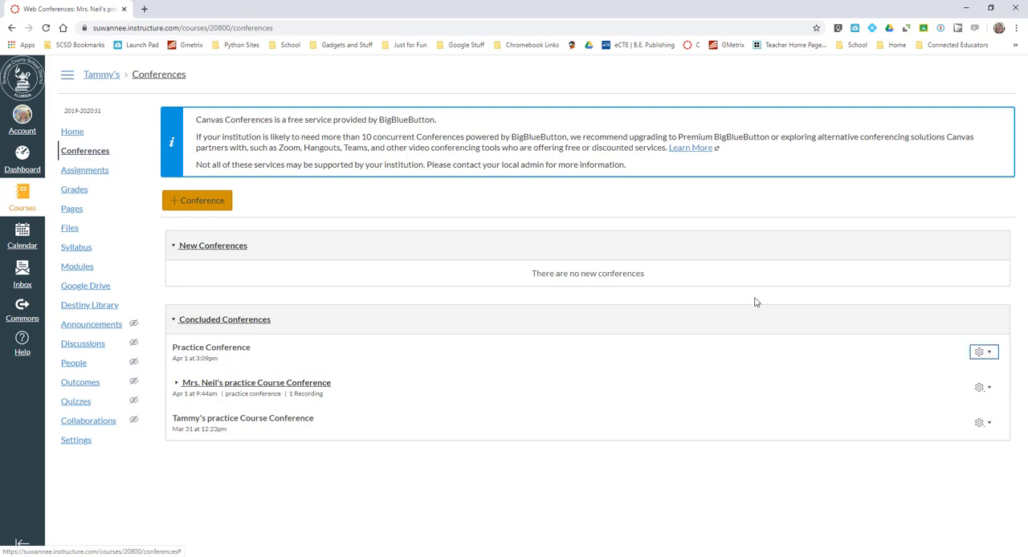
pyautogui.moveTo(197, 200)
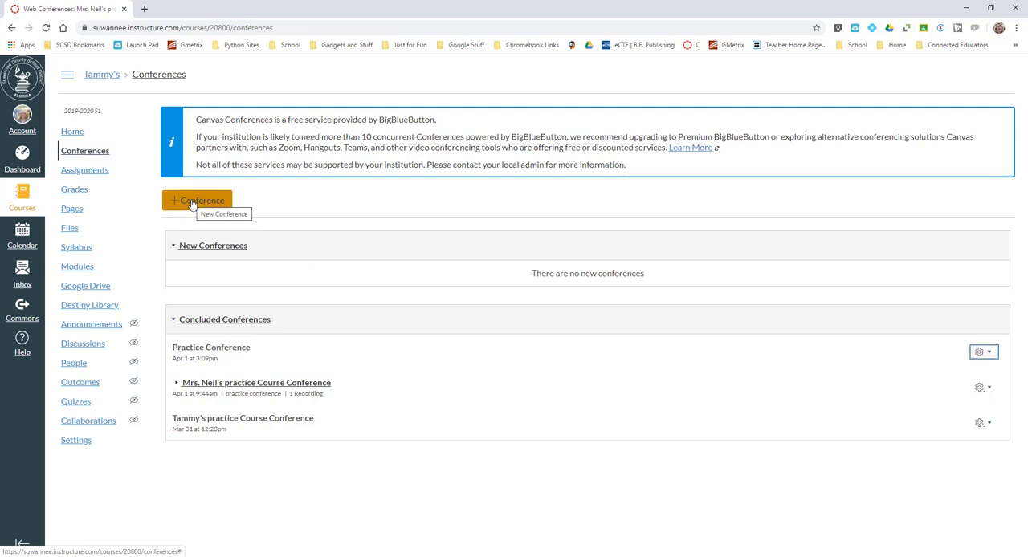
# Step: Create conference 'Practice Conference', 60 minutes, with Enable recording ticked
pyautogui.click(196, 200)
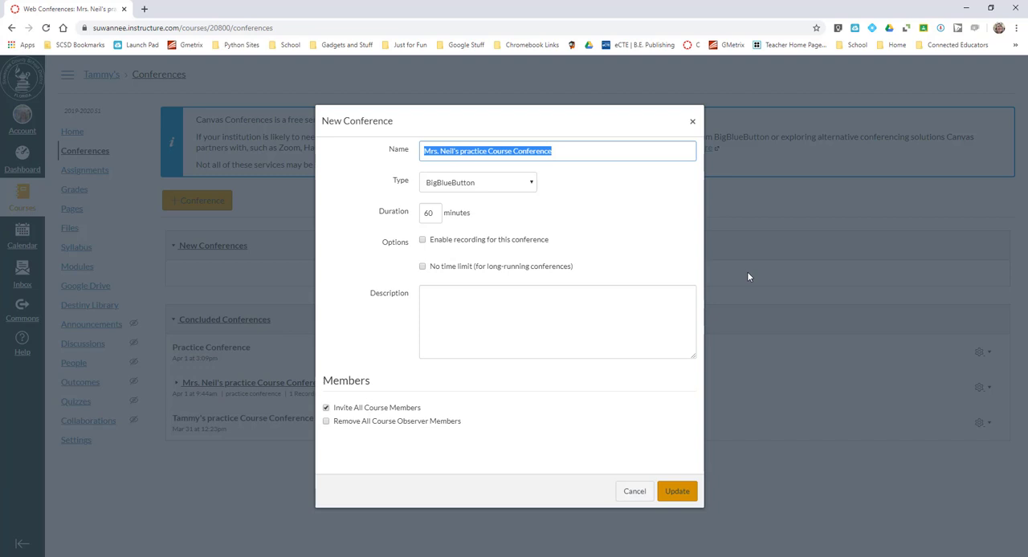
pyautogui.write('Practice Conference')
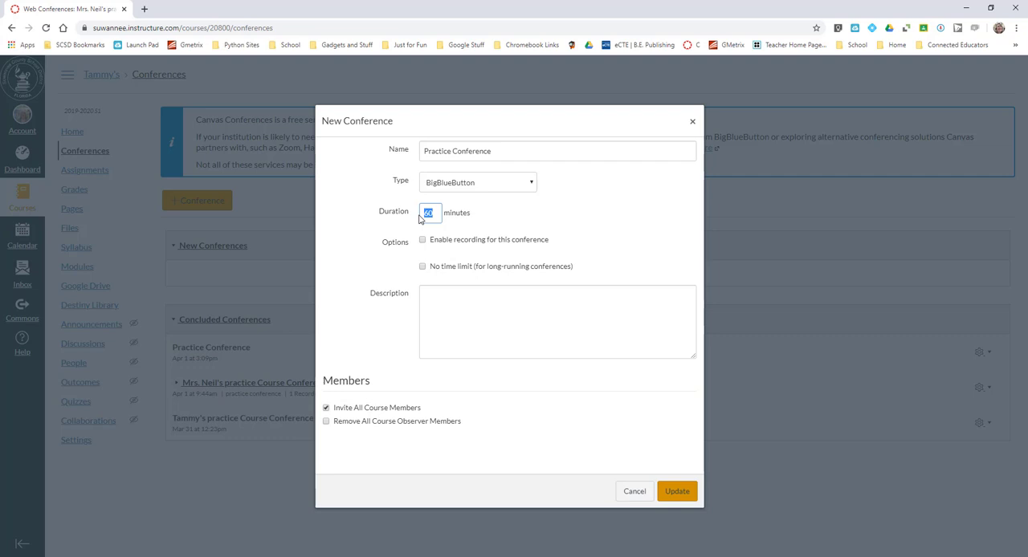
pyautogui.moveTo(421, 243)
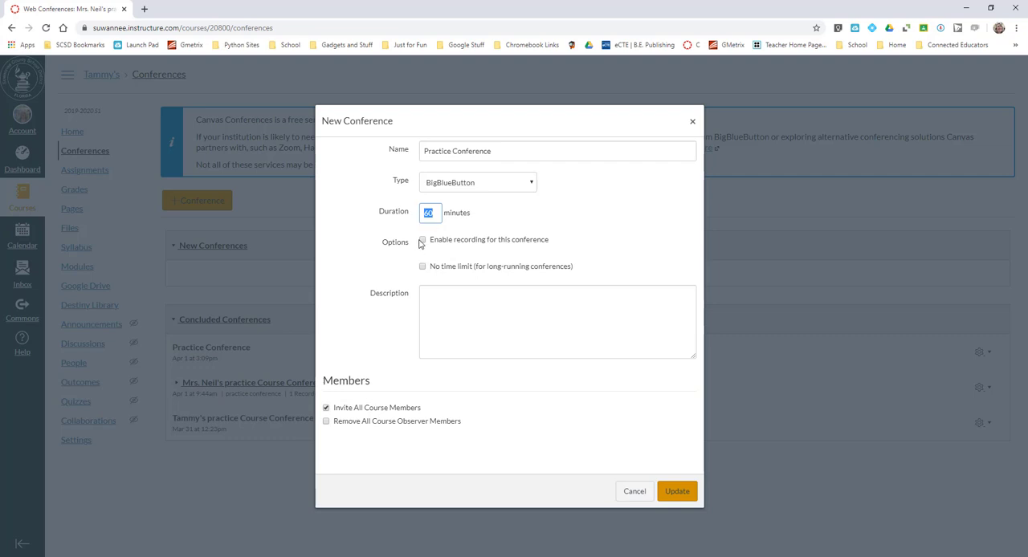
pyautogui.click(422, 240)
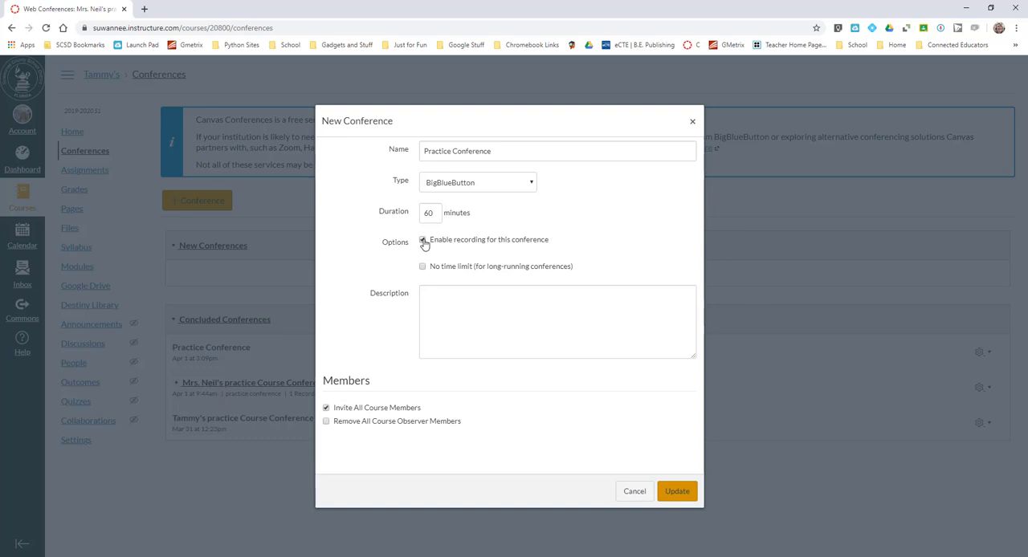
pyautogui.click(423, 240)
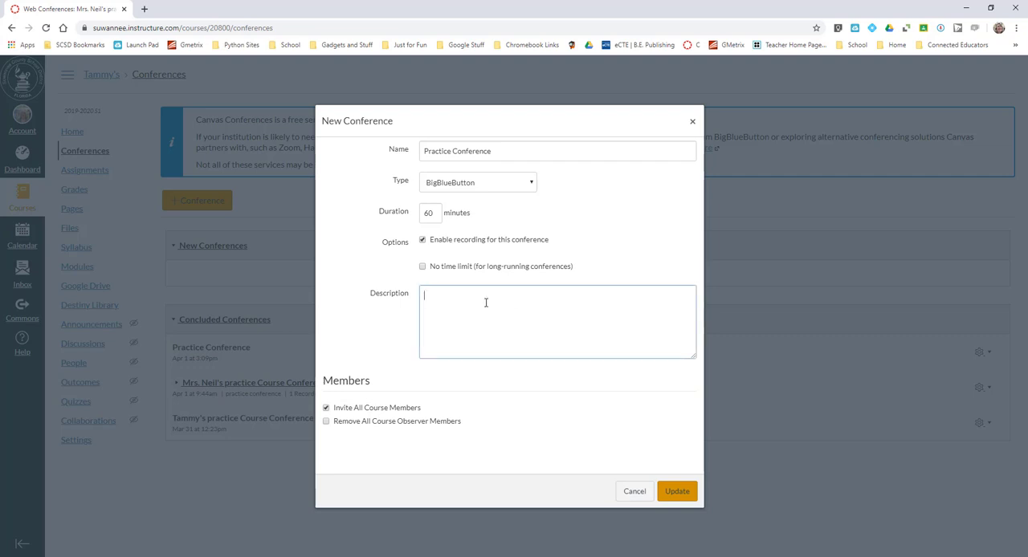
# Step: Enter the description 'Going over this week's assinment'
pyautogui.write('Going over this')
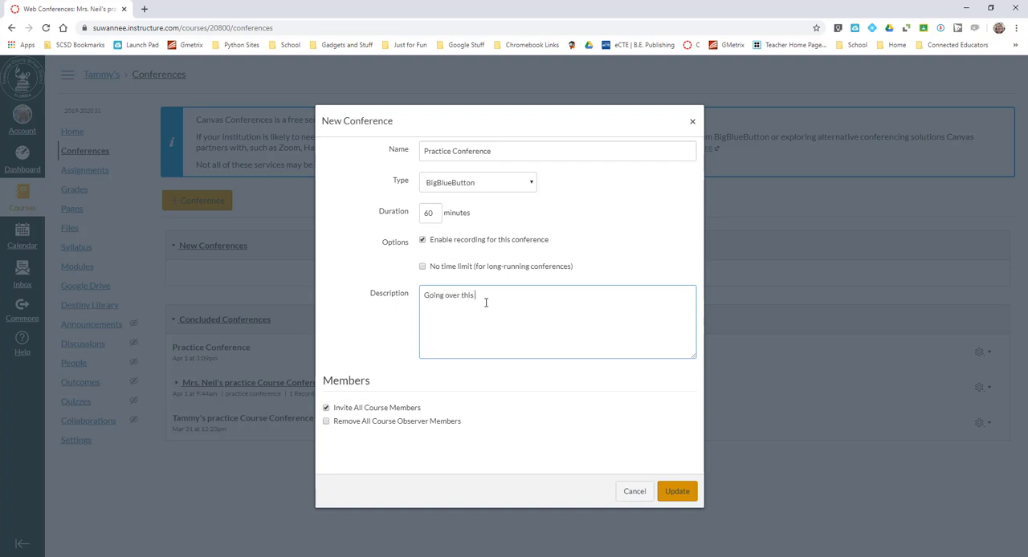
pyautogui.write("week's ass")
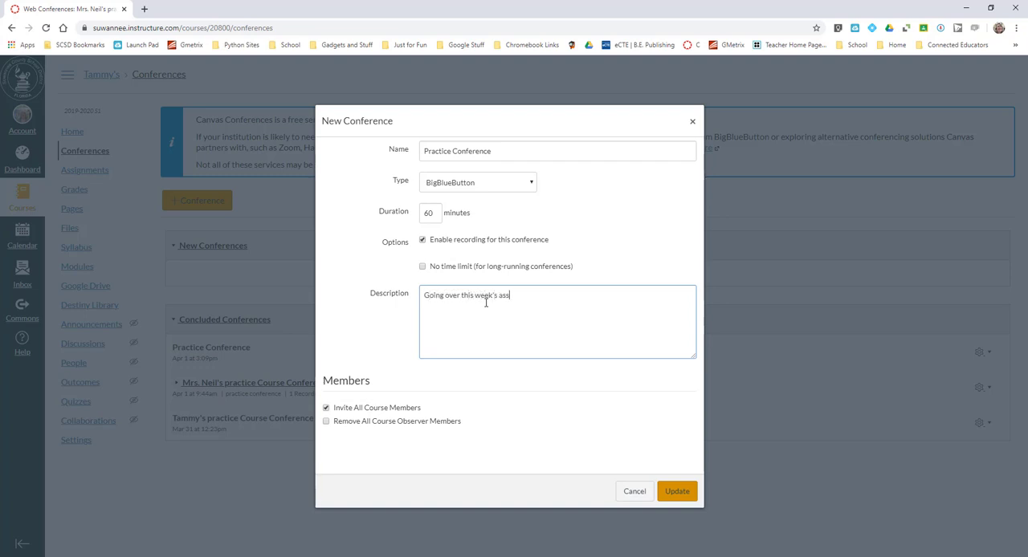
pyautogui.write('inment')
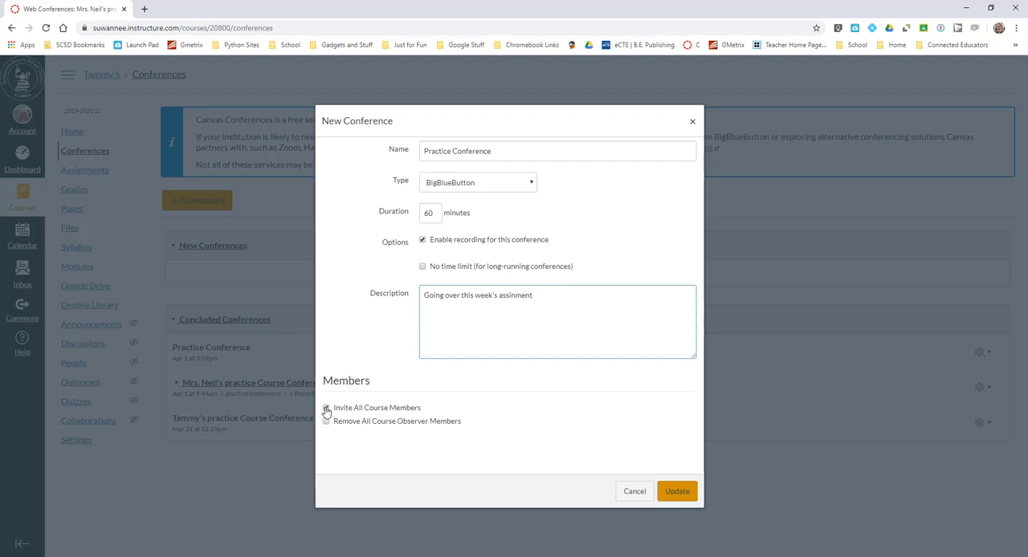
# Step: Invite all course members without removing course observer members
pyautogui.click(337, 421)
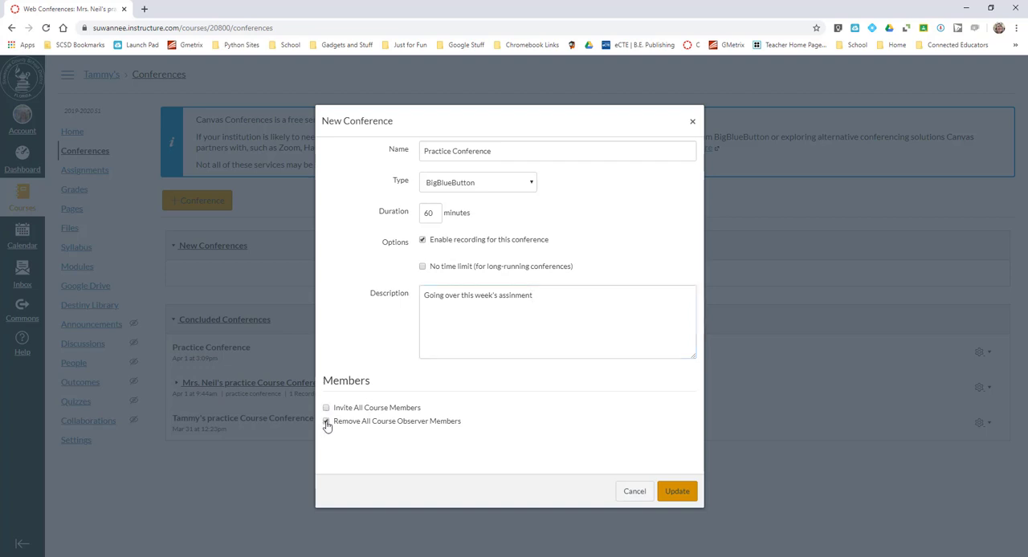
pyautogui.click(327, 422)
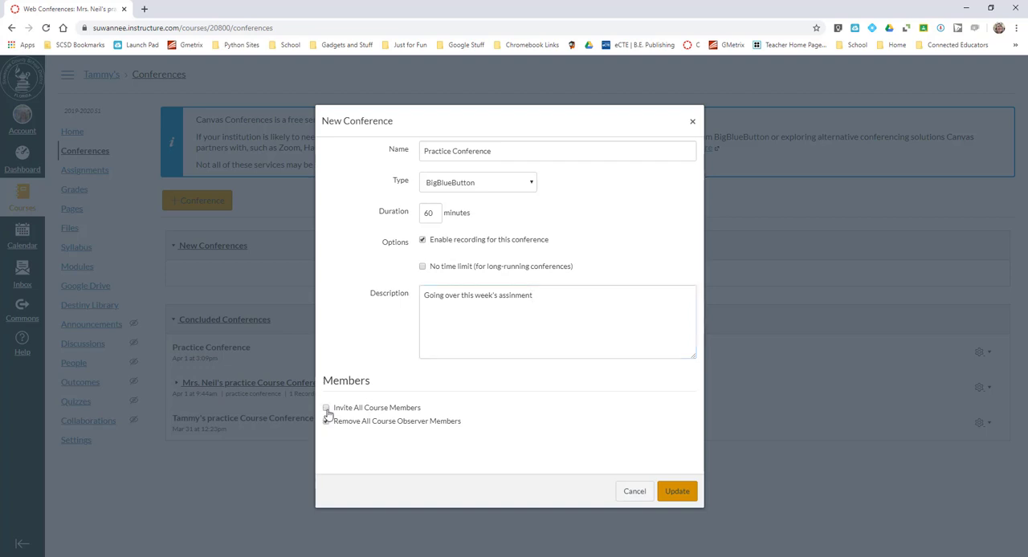
pyautogui.click(327, 407)
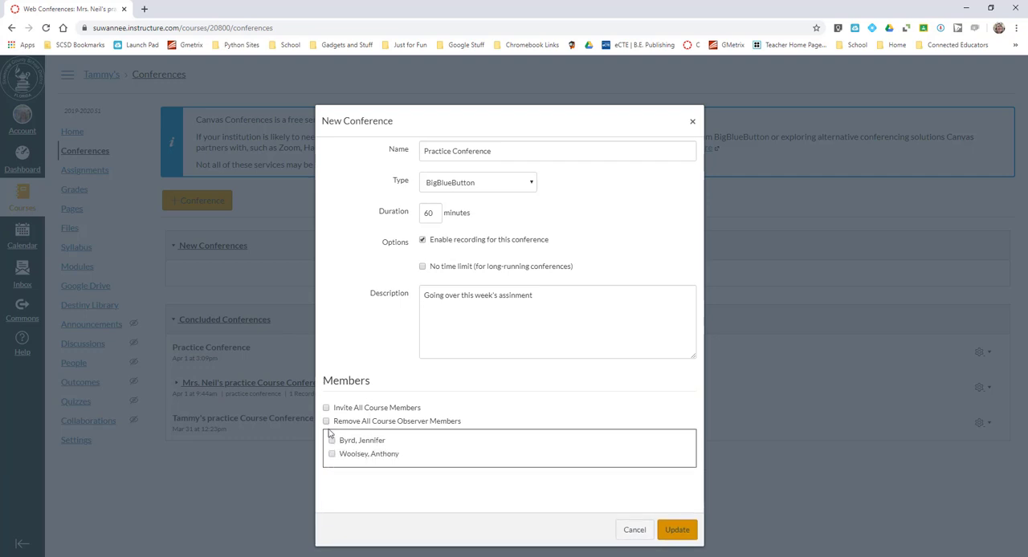
pyautogui.moveTo(351, 461)
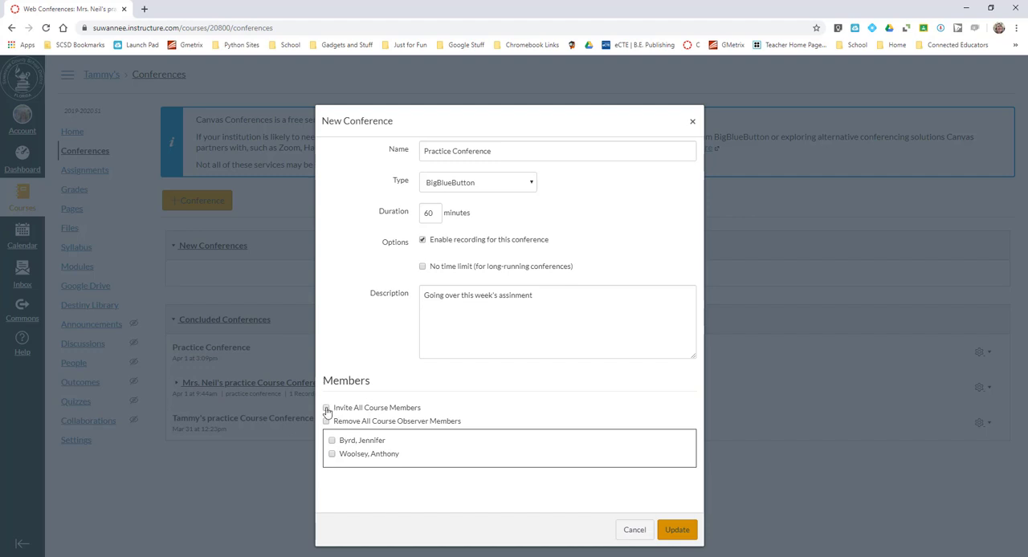
pyautogui.click(330, 408)
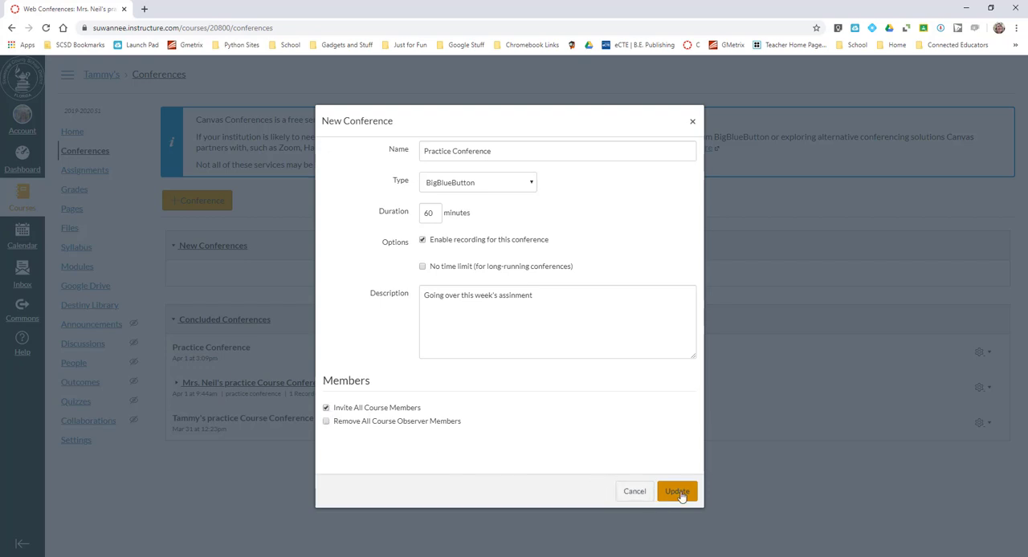
# Step: Save the Practice Conference, review its entry, and start the session
pyautogui.click(679, 492)
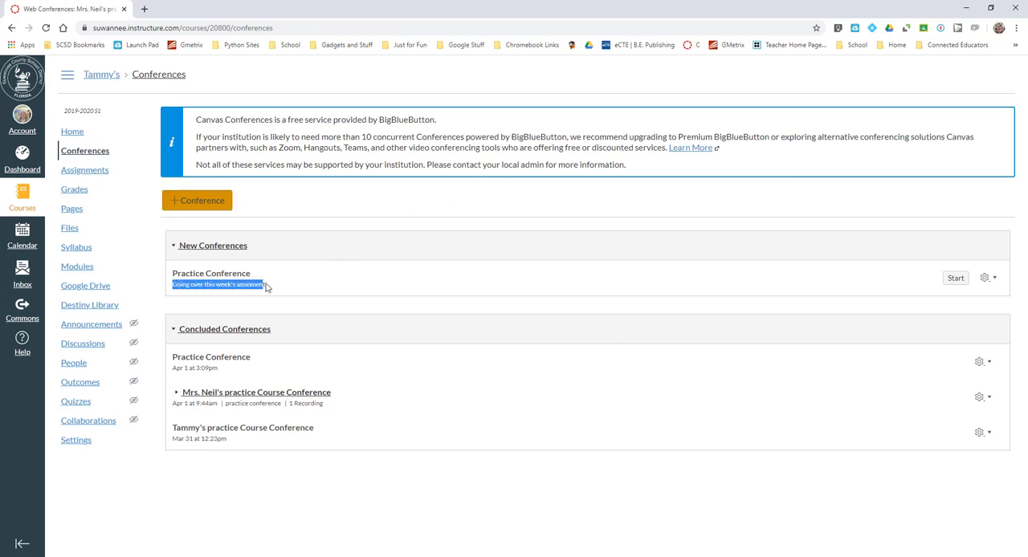
pyautogui.doubleClick(211, 273)
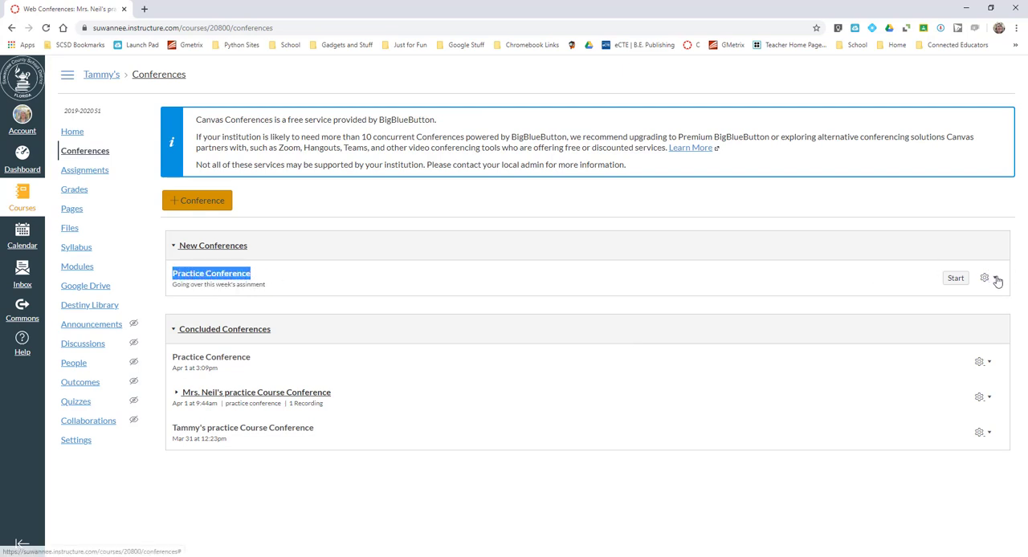
pyautogui.click(984, 277)
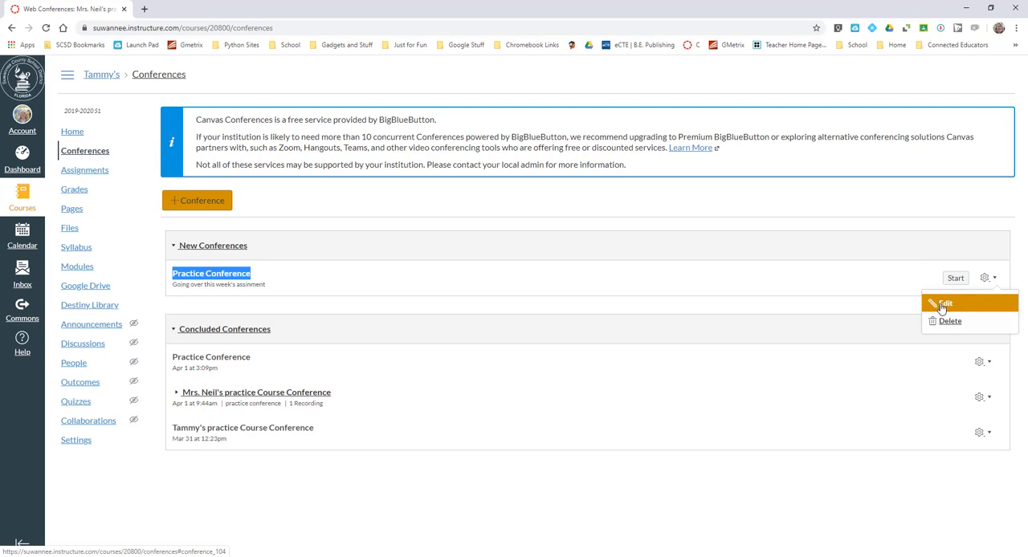
pyautogui.click(946, 303)
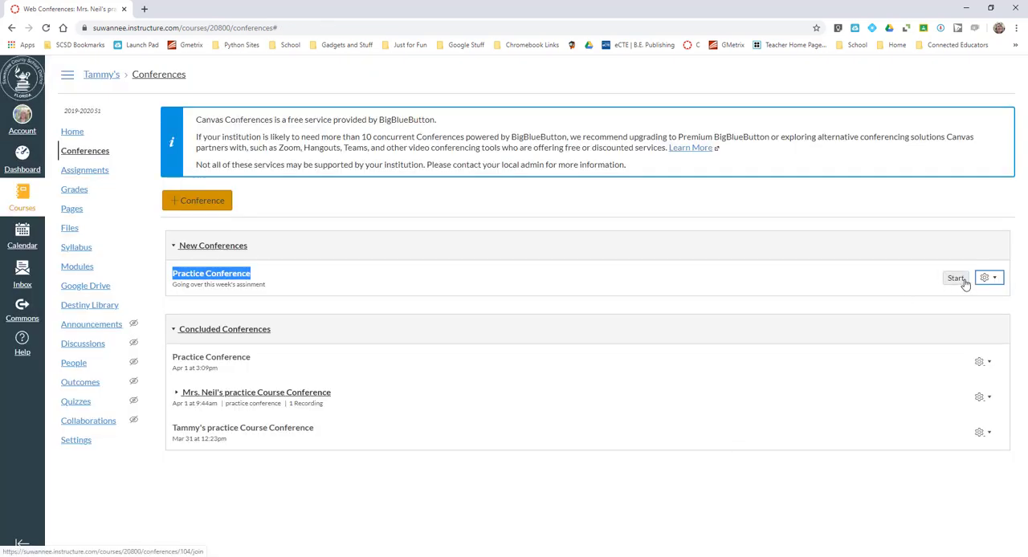
pyautogui.moveTo(963, 286)
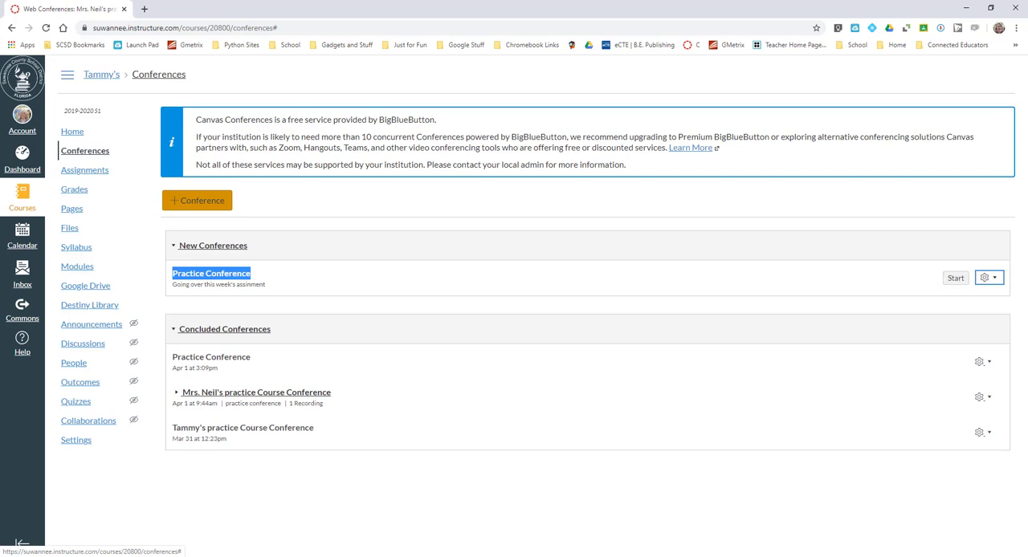
pyautogui.click(955, 277)
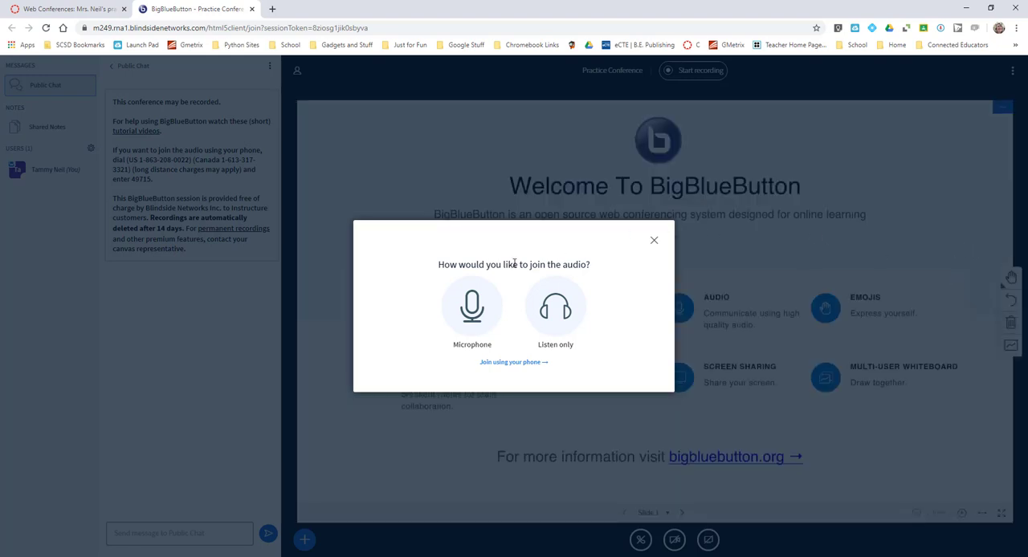
pyautogui.moveTo(596, 278)
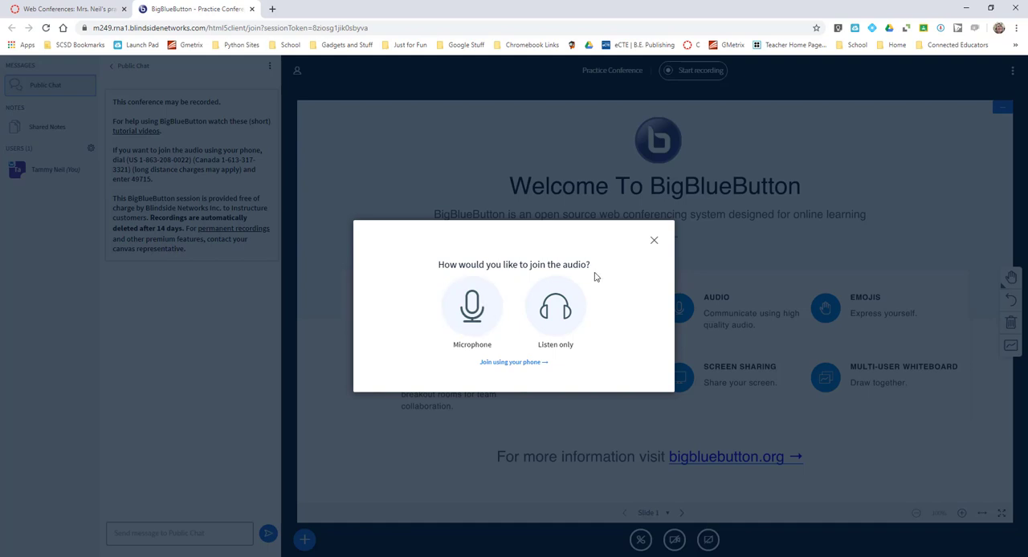
pyautogui.moveTo(554, 307)
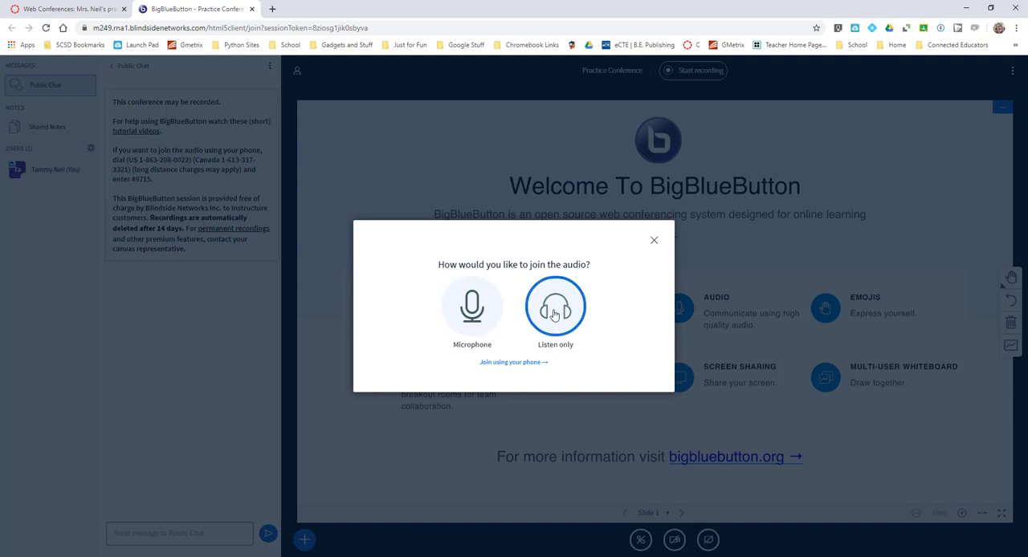
pyautogui.moveTo(555, 313)
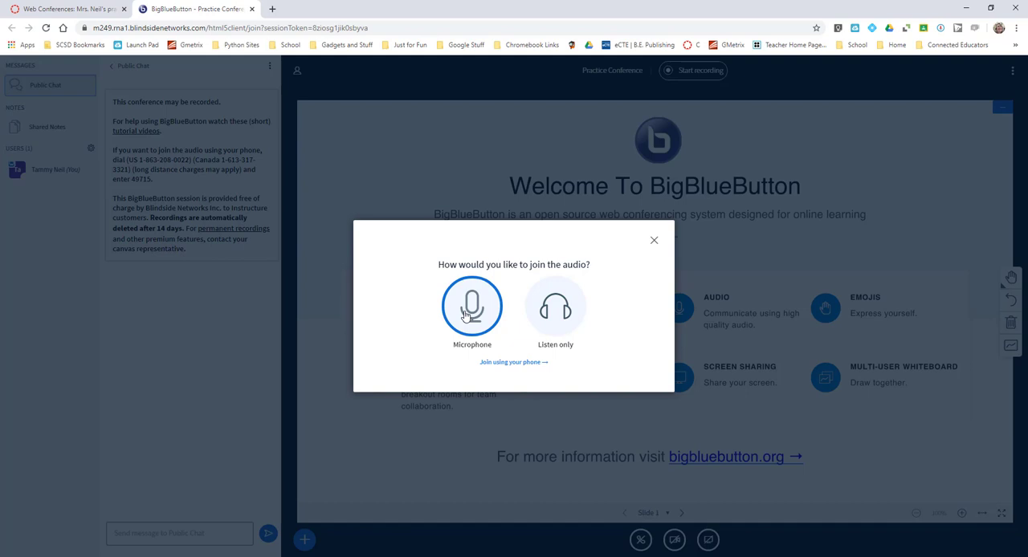
pyautogui.moveTo(472, 307)
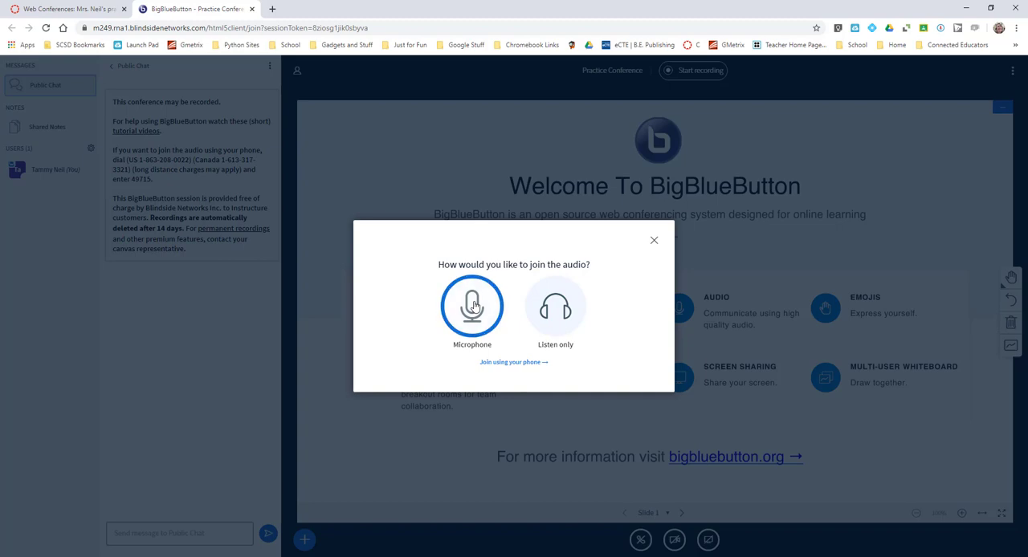
# Step: Join audio by microphone, allow browser mic access, and confirm the echo test
pyautogui.click(472, 306)
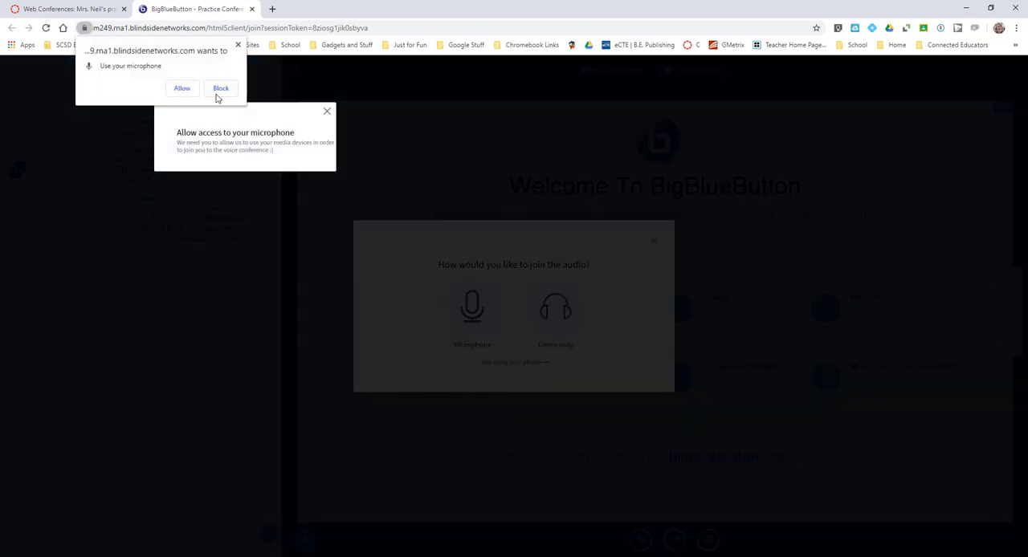
pyautogui.moveTo(180, 90)
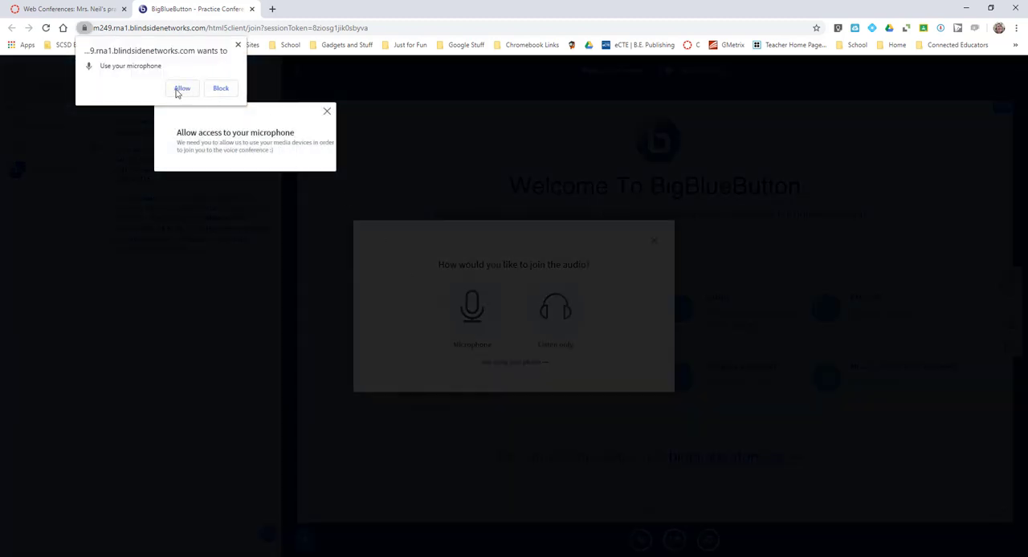
pyautogui.click(182, 87)
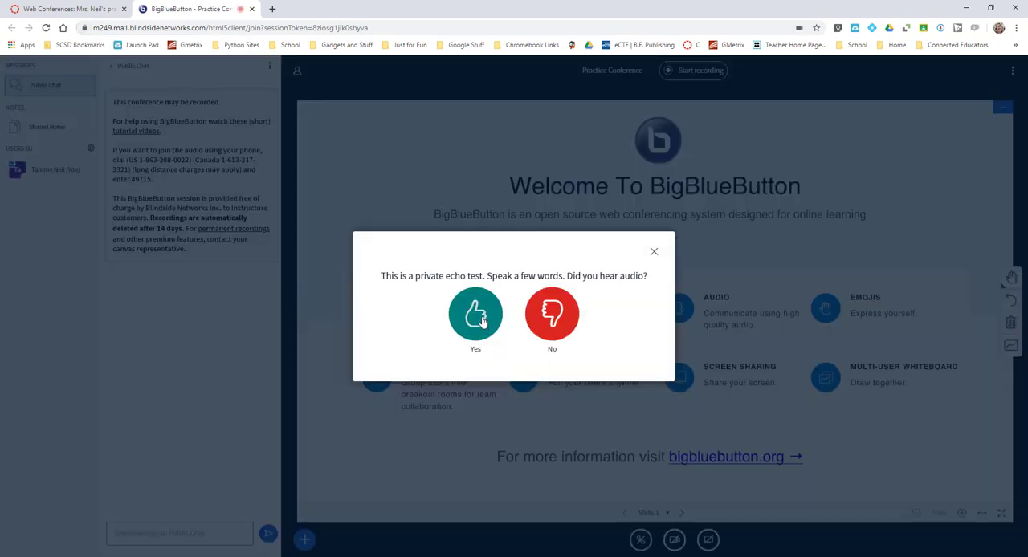
pyautogui.click(475, 313)
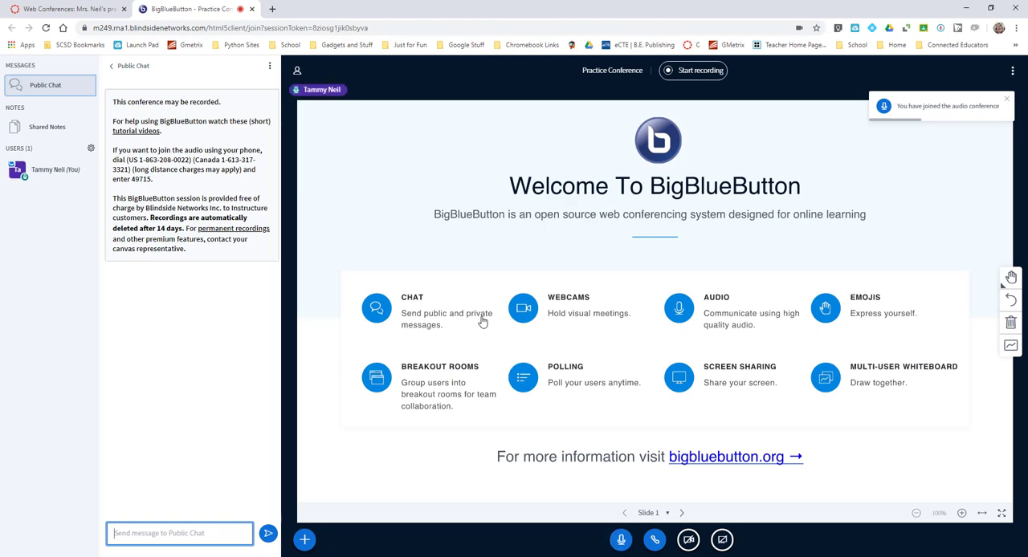
pyautogui.moveTo(51, 180)
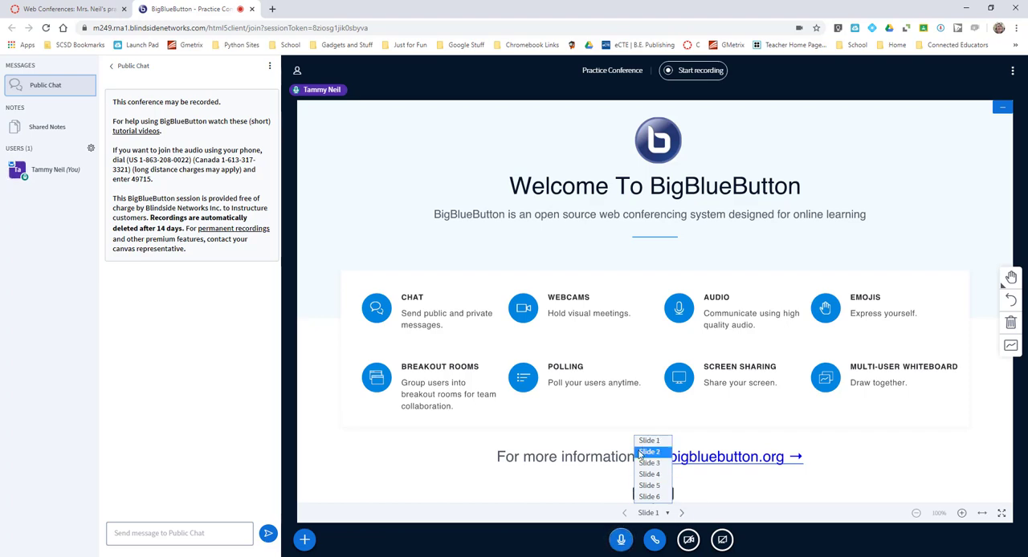
pyautogui.click(303, 541)
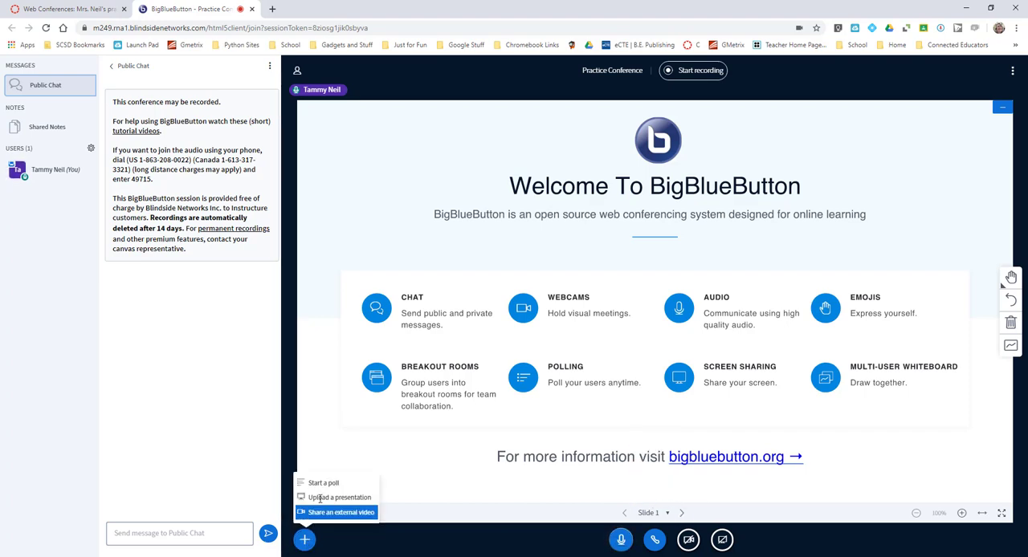
pyautogui.moveTo(331, 483)
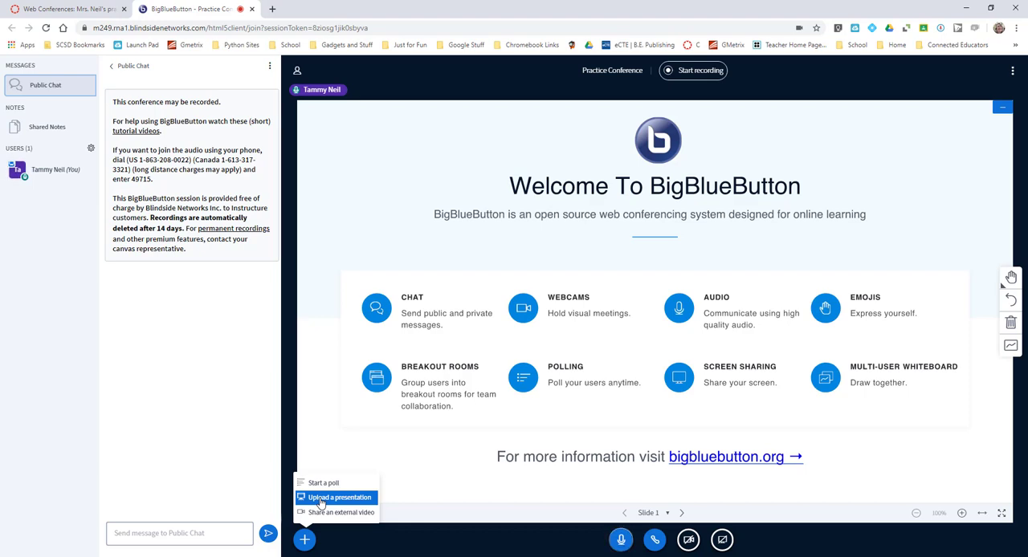
pyautogui.moveTo(804, 486)
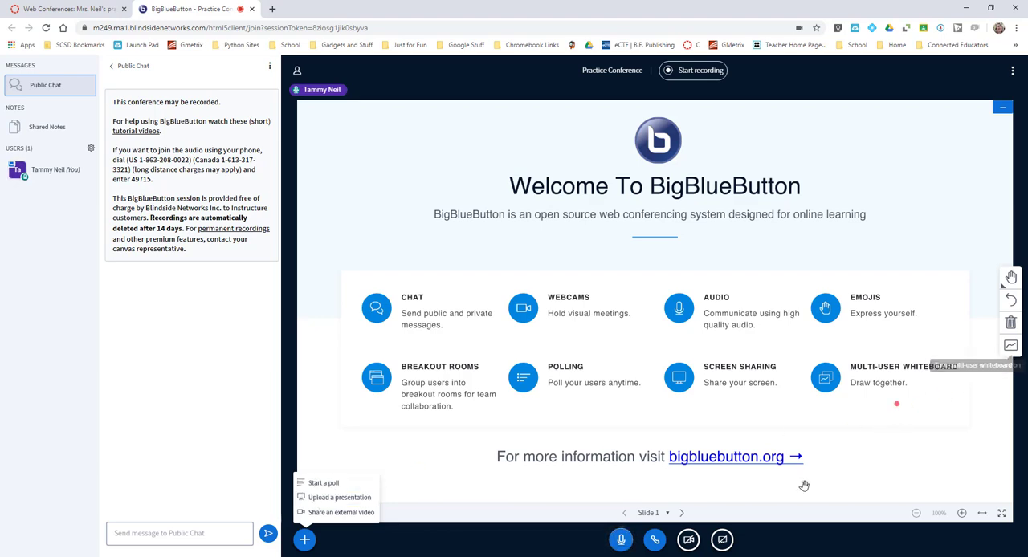
pyautogui.click(682, 512)
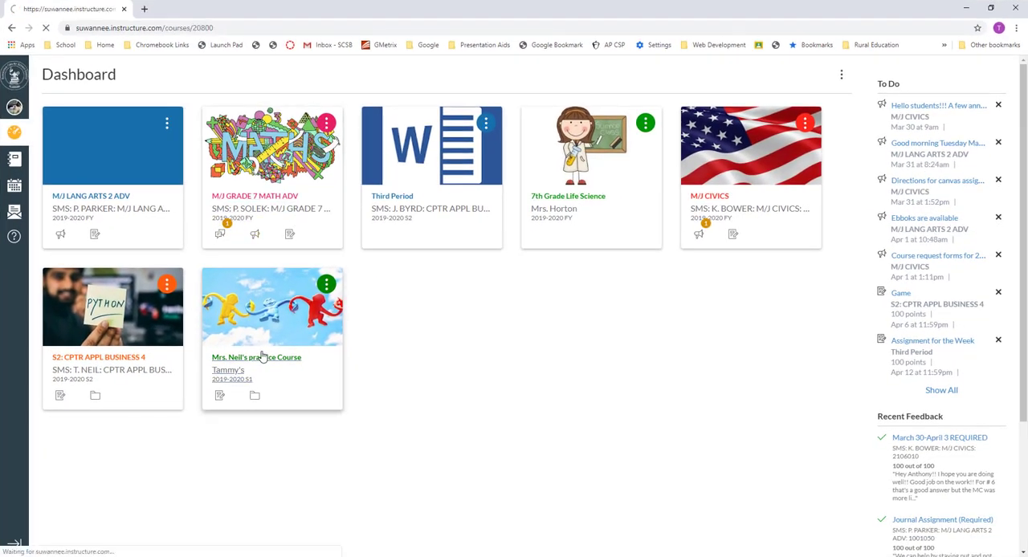
# Step: As the student, open Mrs. Neil's practice Course and its Conferences page
pyautogui.click(256, 357)
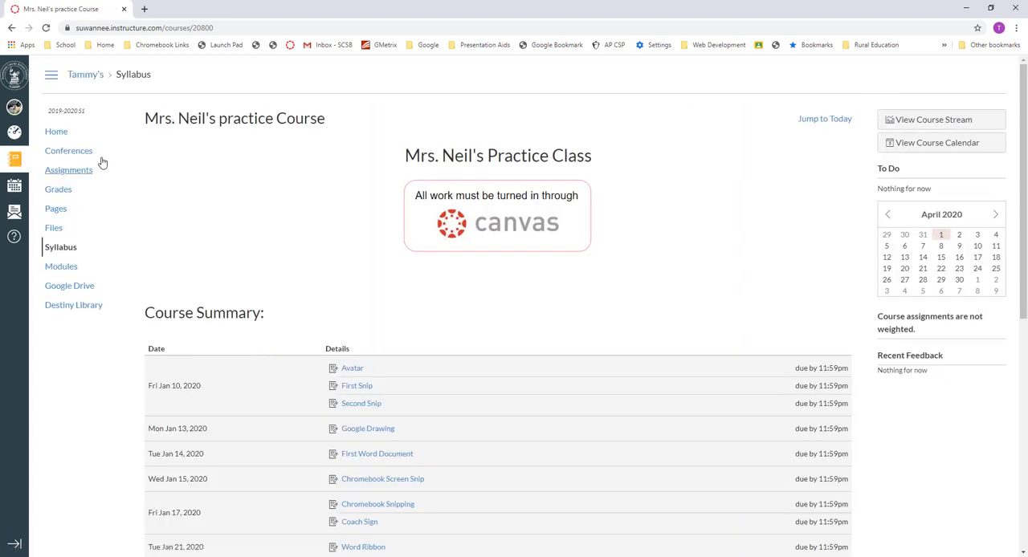
pyautogui.click(68, 151)
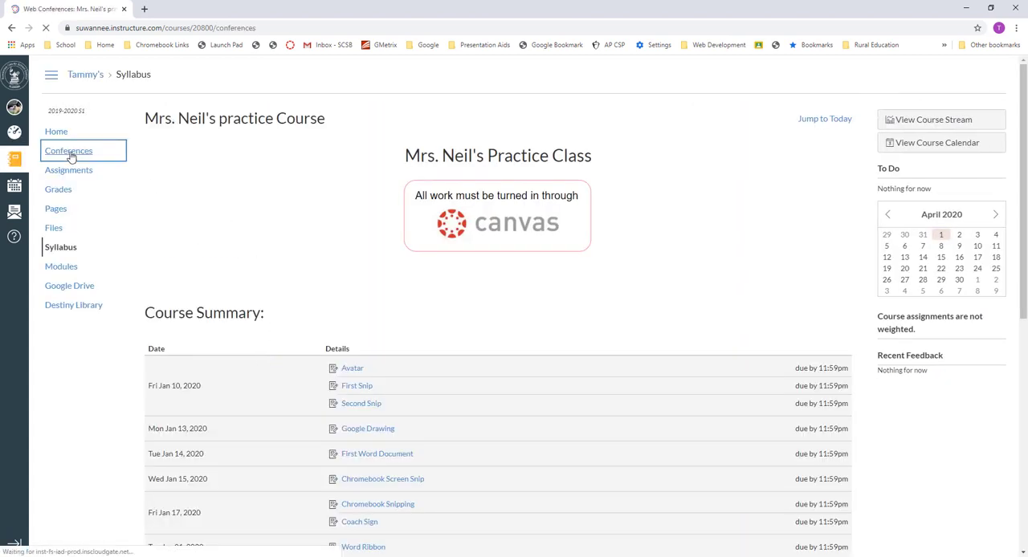
pyautogui.click(68, 150)
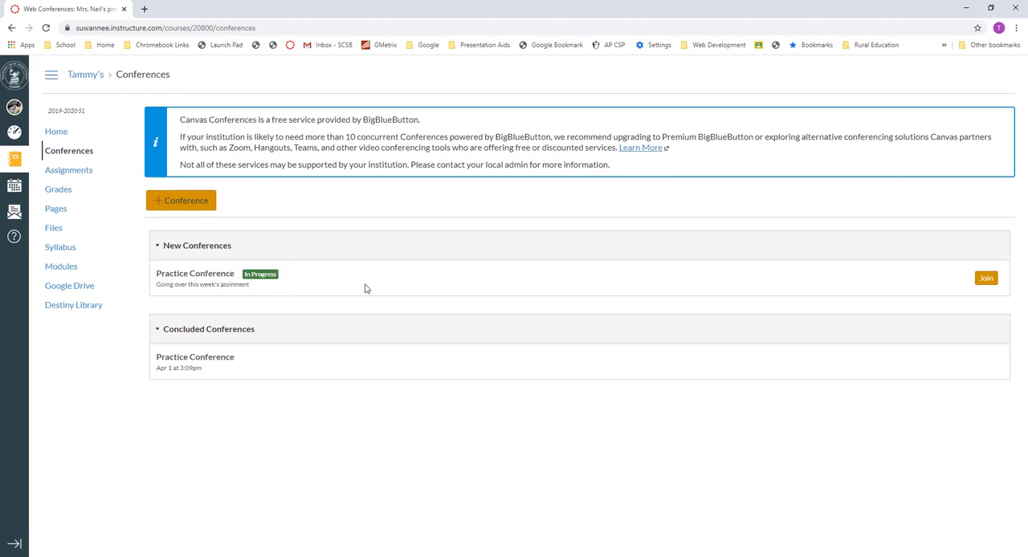
pyautogui.moveTo(985, 279)
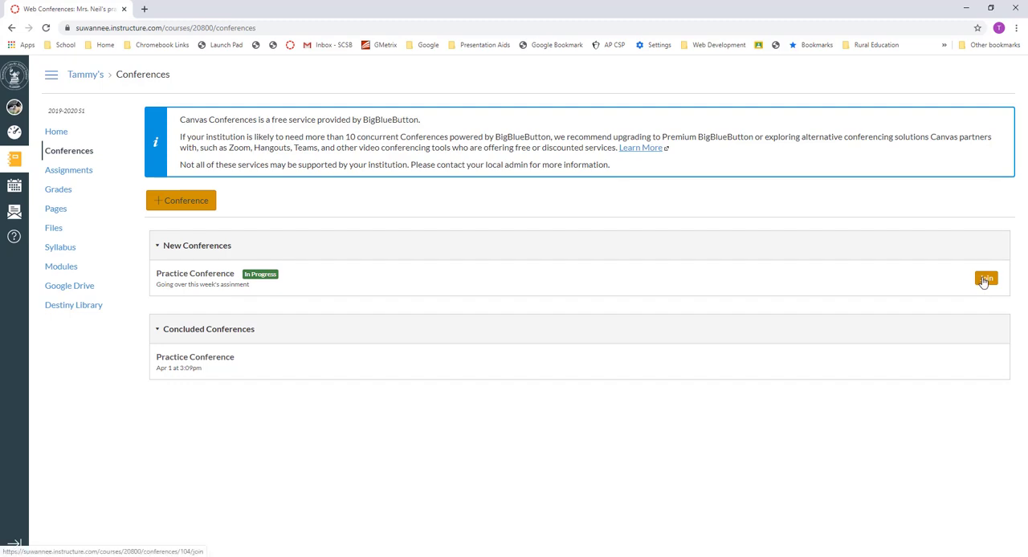
# Step: Join the in-progress Practice Conference and mute the microphone
pyautogui.click(985, 278)
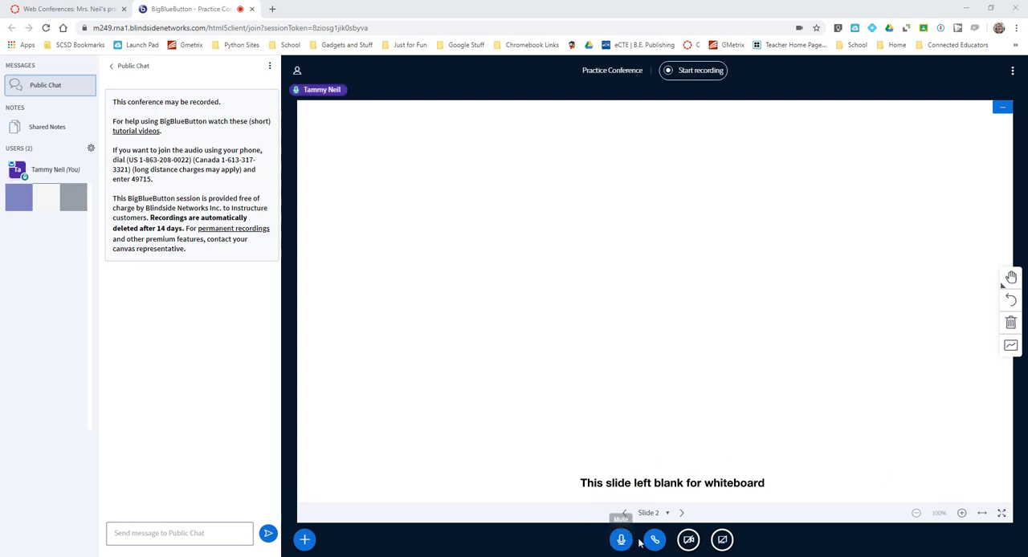
pyautogui.click(619, 541)
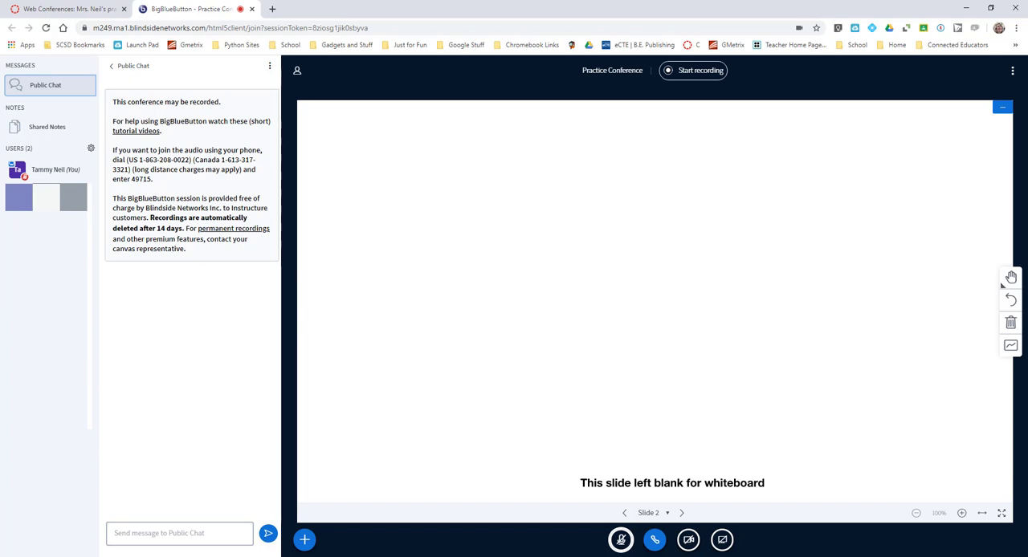
pyautogui.moveTo(770, 280)
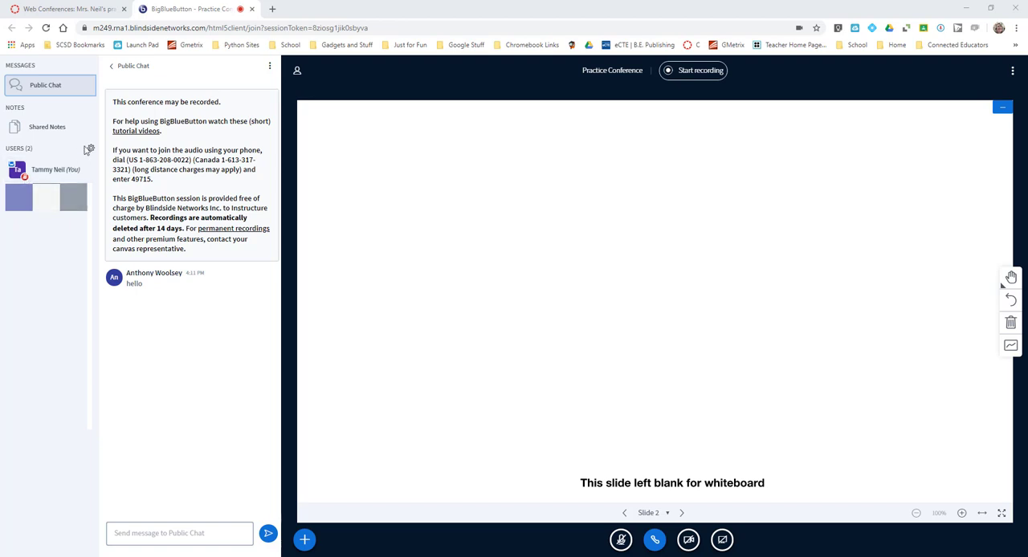
# Step: Mute all users, turn meeting mute off, and cancel out of Lock viewers
pyautogui.click(83, 150)
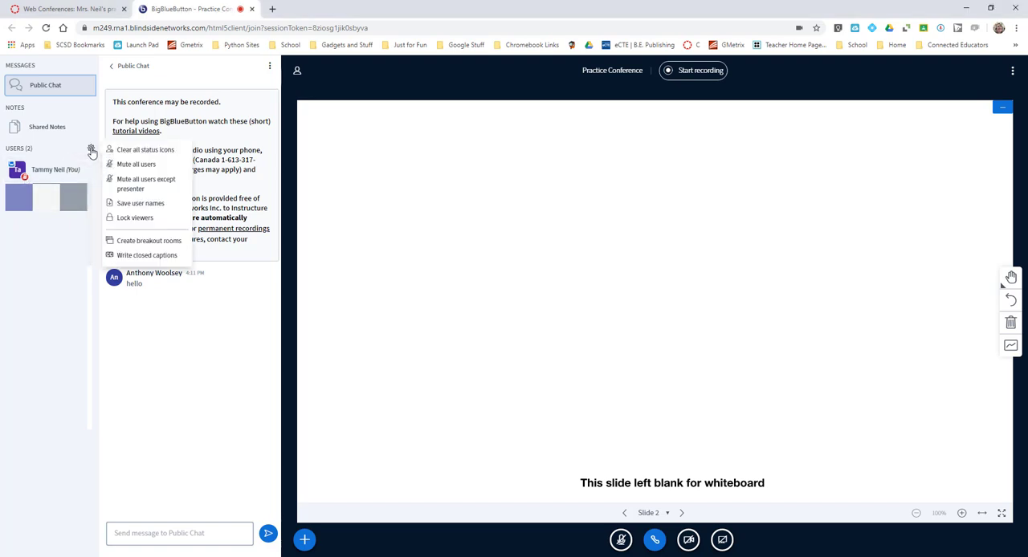
pyautogui.moveTo(141, 164)
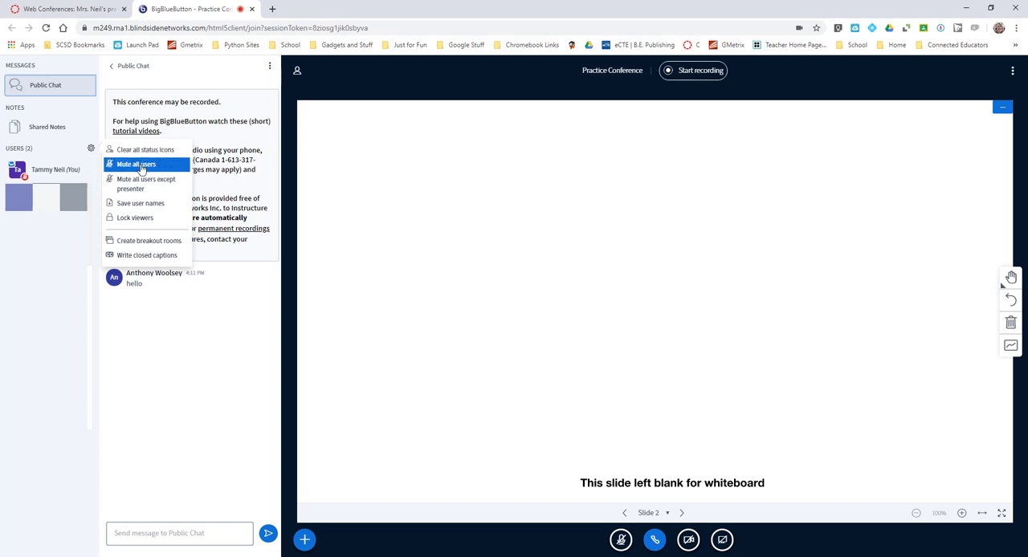
pyautogui.click(142, 164)
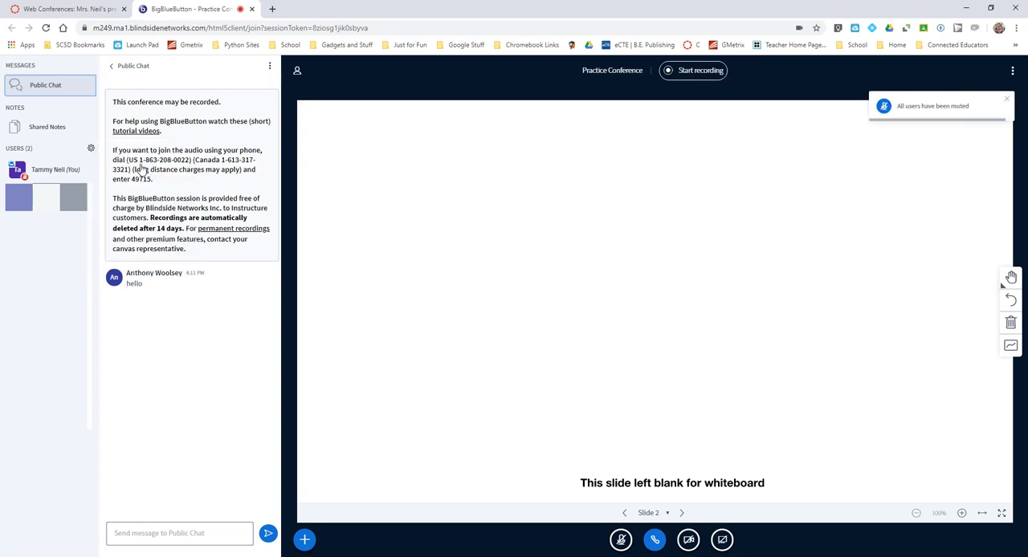
pyautogui.moveTo(91, 148)
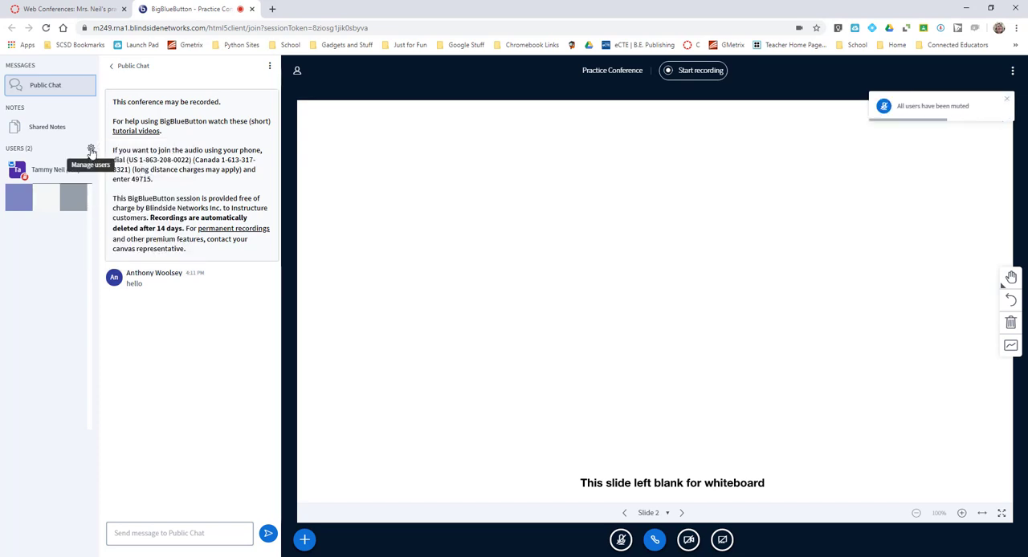
pyautogui.click(90, 151)
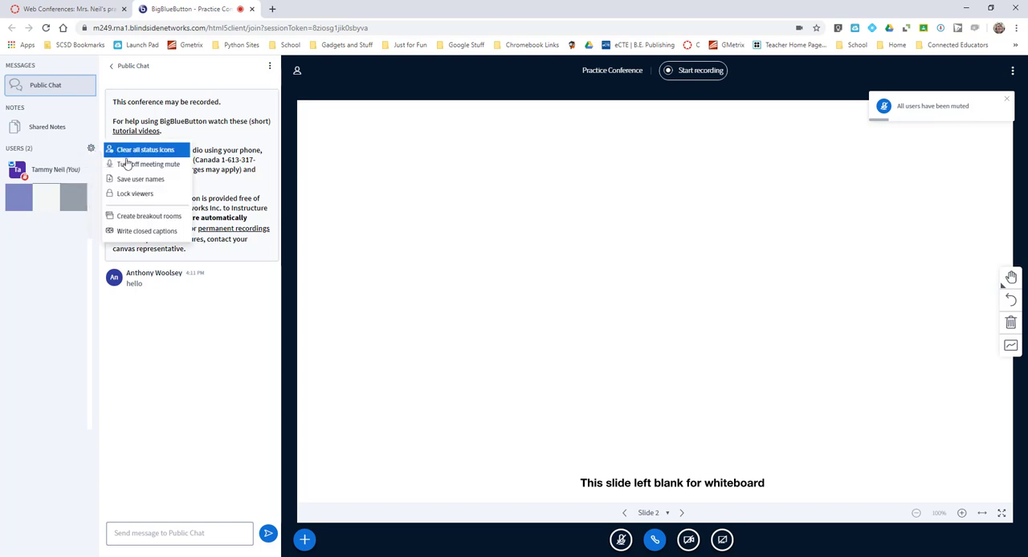
pyautogui.moveTo(141, 180)
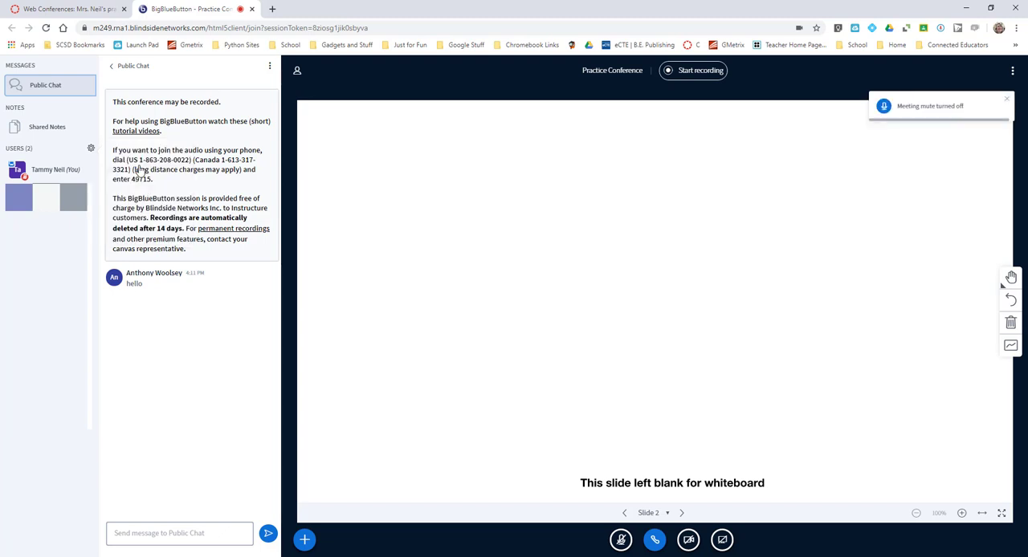
pyautogui.moveTo(77, 167)
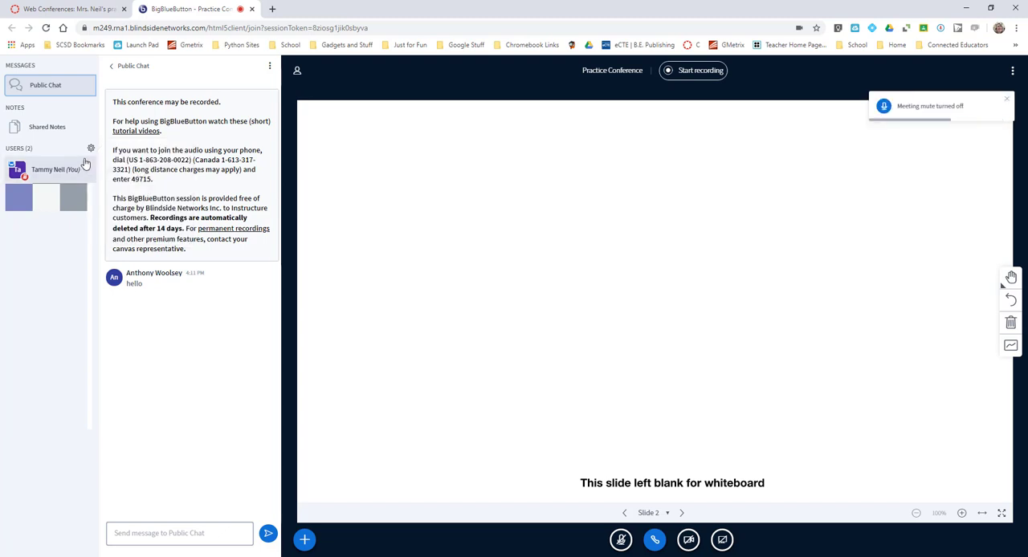
pyautogui.click(91, 147)
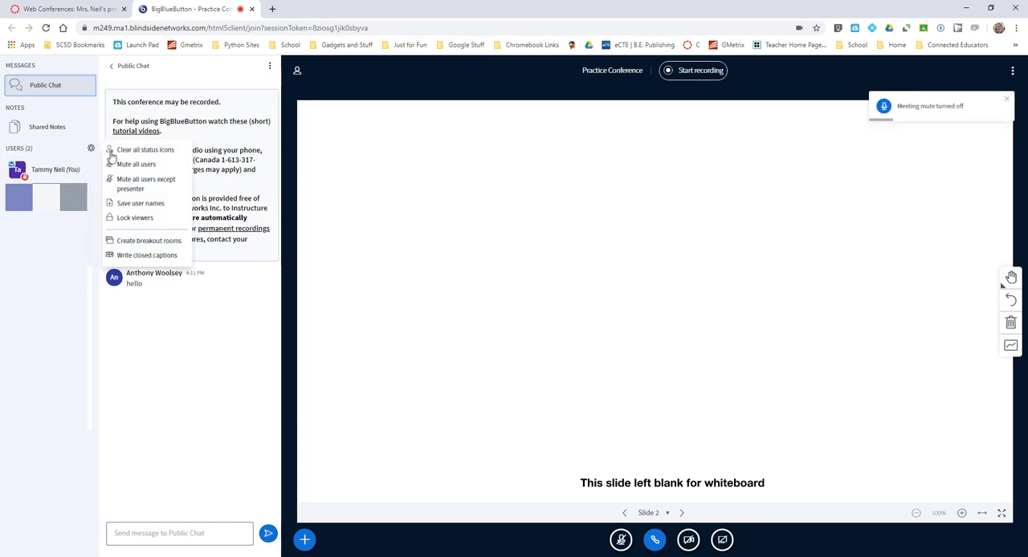
pyautogui.moveTo(135, 218)
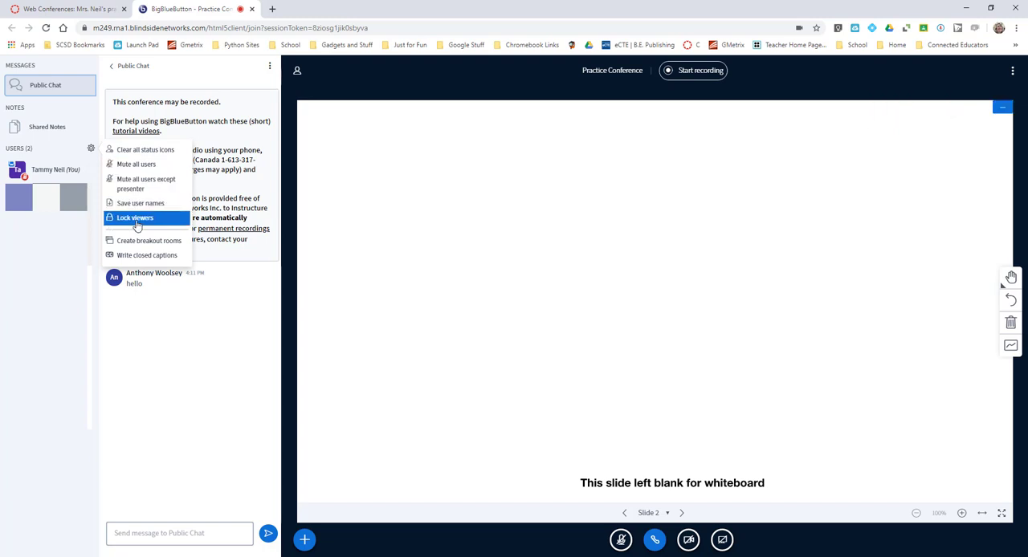
pyautogui.click(134, 218)
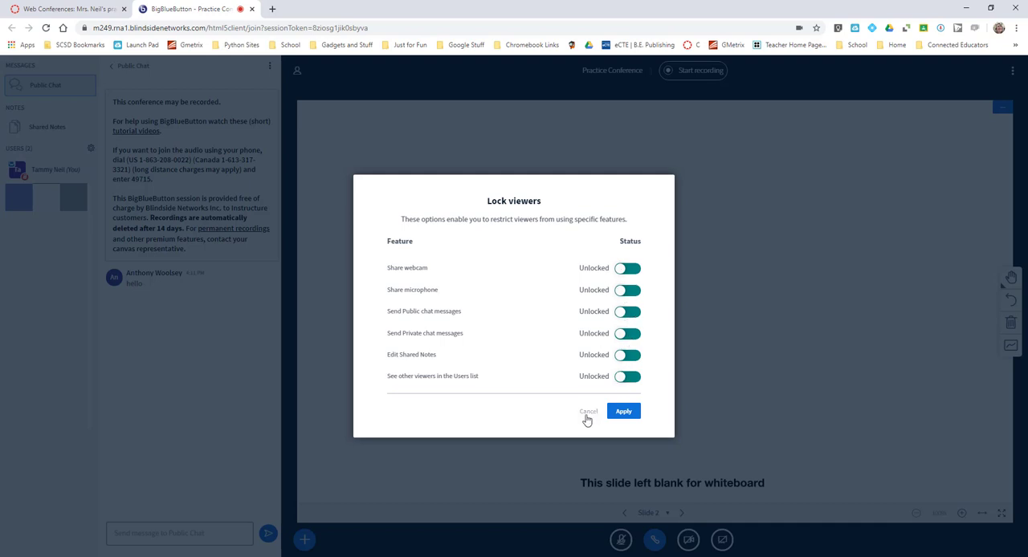
pyautogui.click(588, 412)
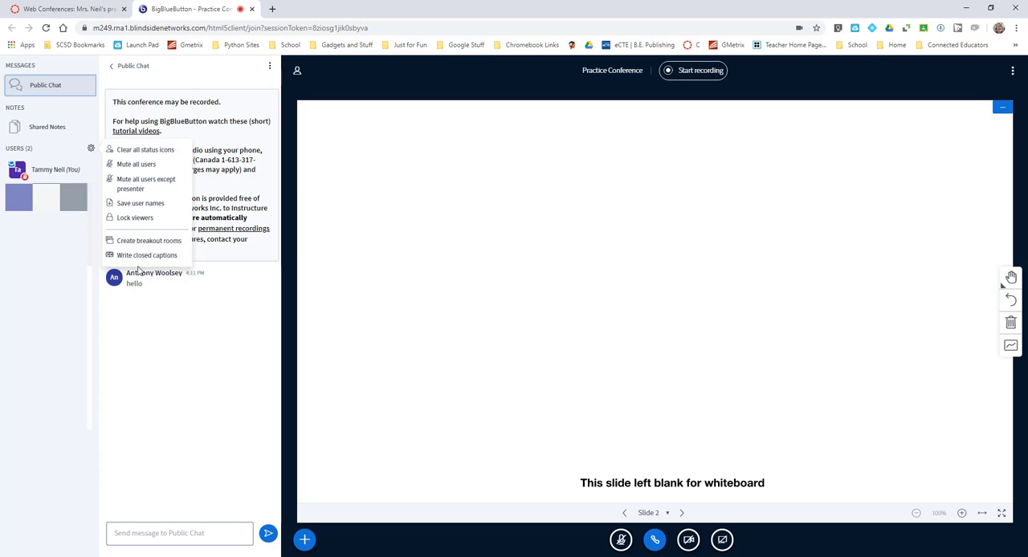
# Step: Start English closed captions, then reopen the captions setup and close it unchanged
pyautogui.click(147, 254)
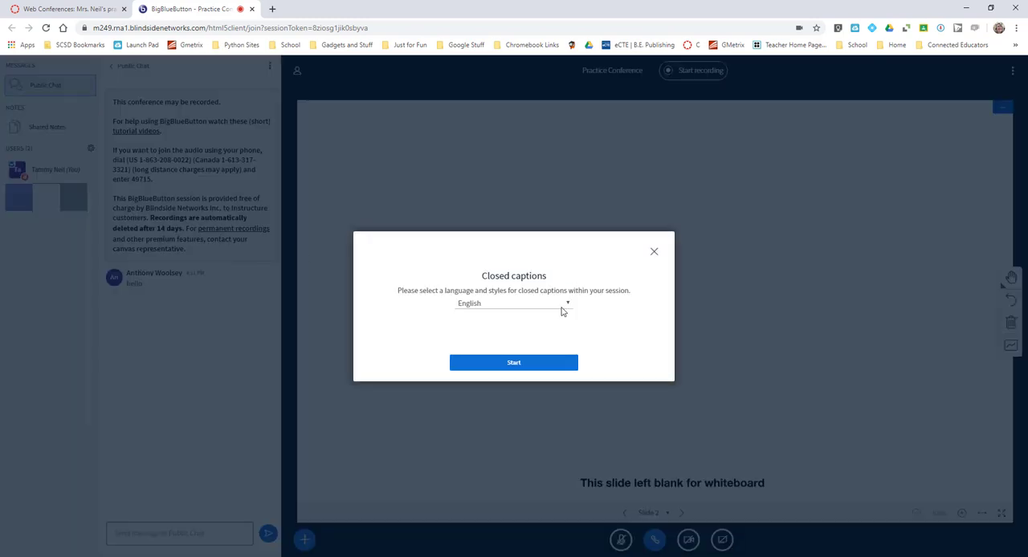
pyautogui.click(513, 362)
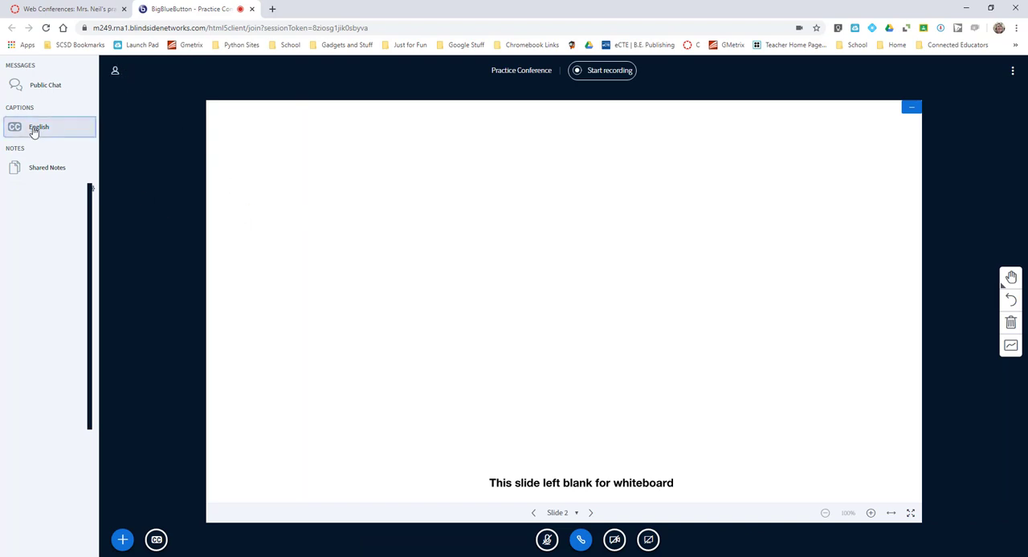
pyautogui.click(39, 127)
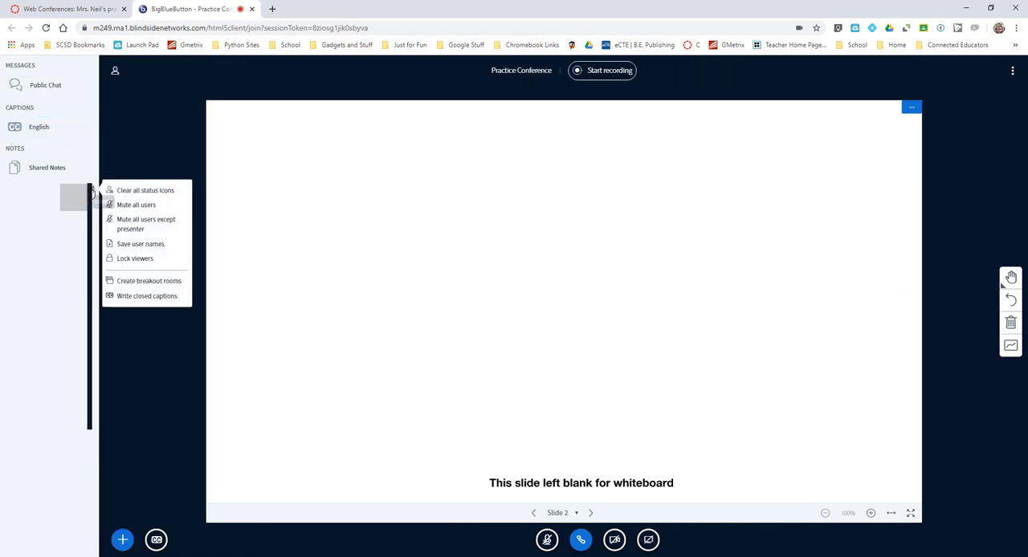
pyautogui.click(147, 296)
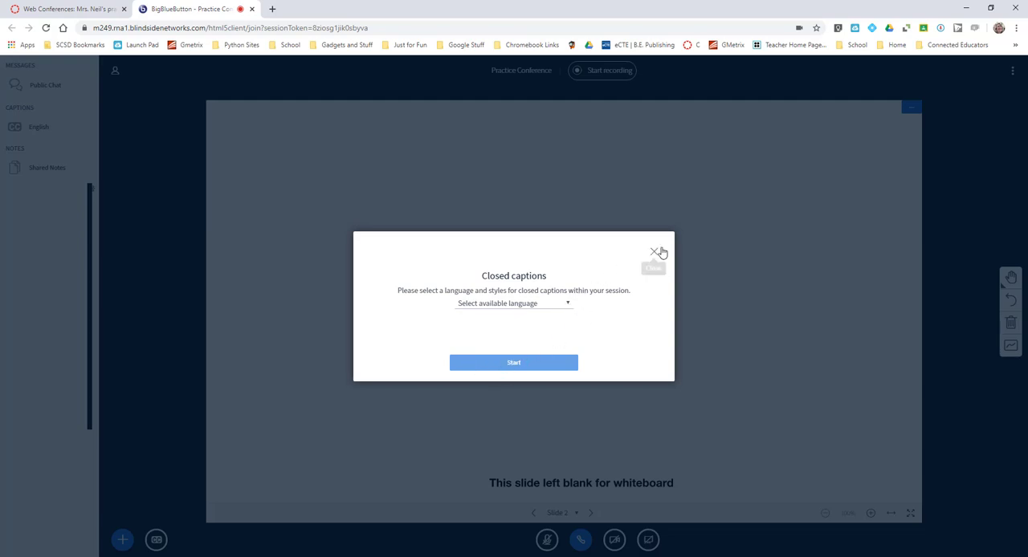
pyautogui.click(653, 253)
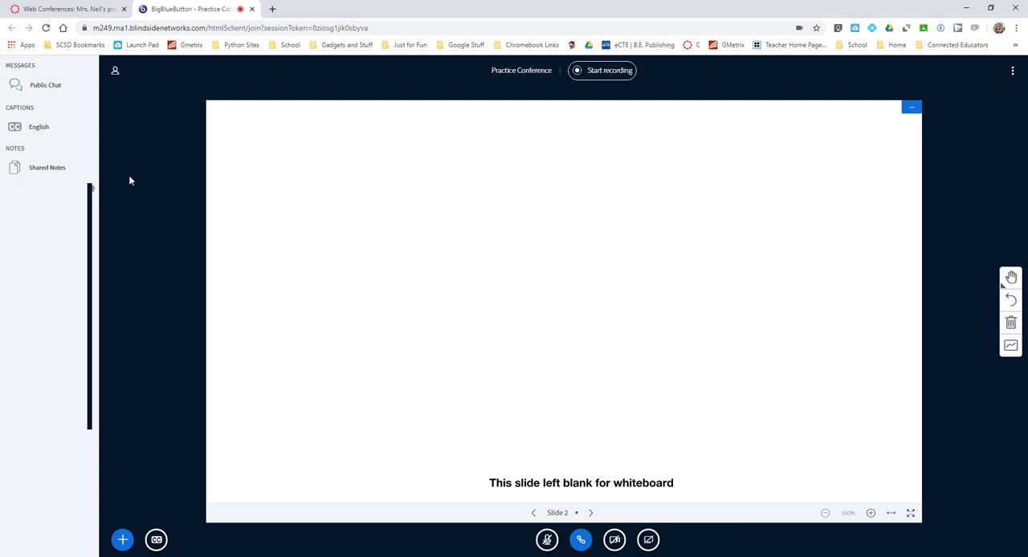
pyautogui.moveTo(469, 253)
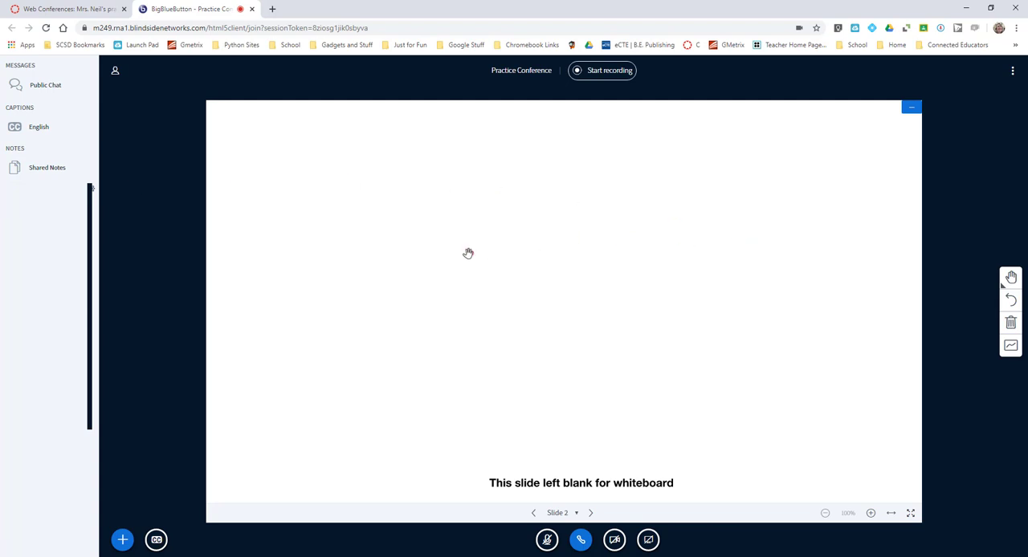
pyautogui.moveTo(1009, 277)
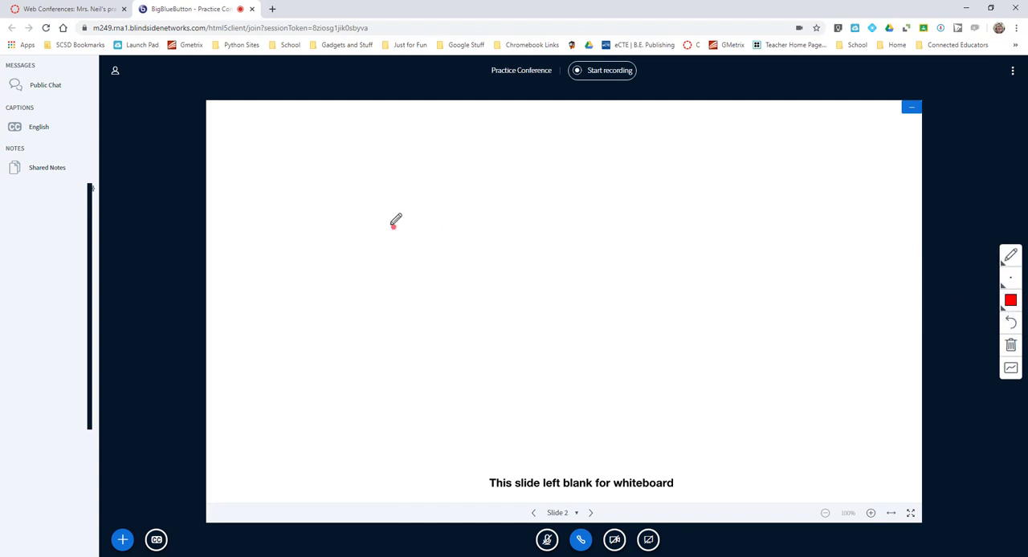
# Step: Draw two red freehand curves across the whiteboard slide, then clear all annotations
pyautogui.moveTo(394, 225); pyautogui.dragTo(586, 244)
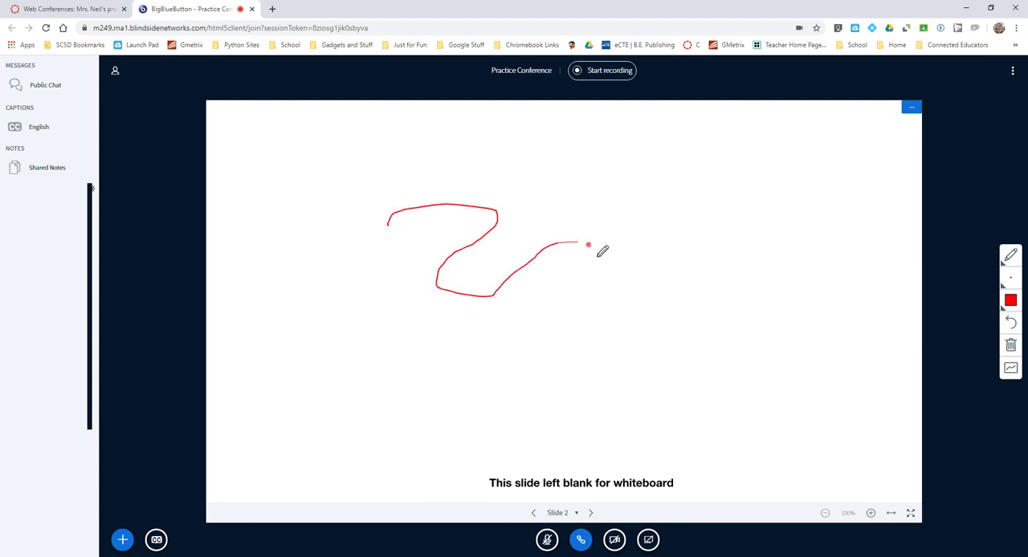
pyautogui.moveTo(588, 243); pyautogui.dragTo(801, 257)
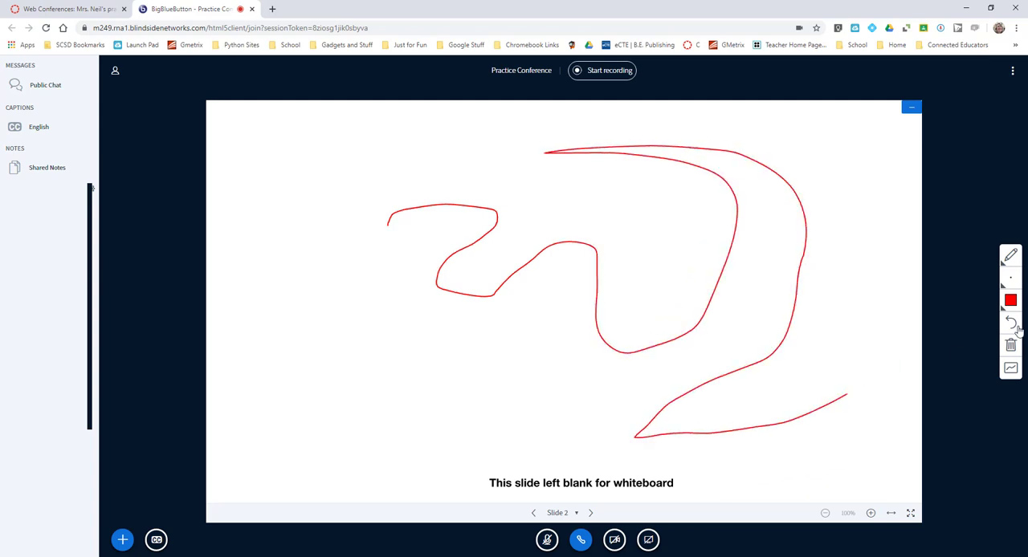
pyautogui.click(1009, 345)
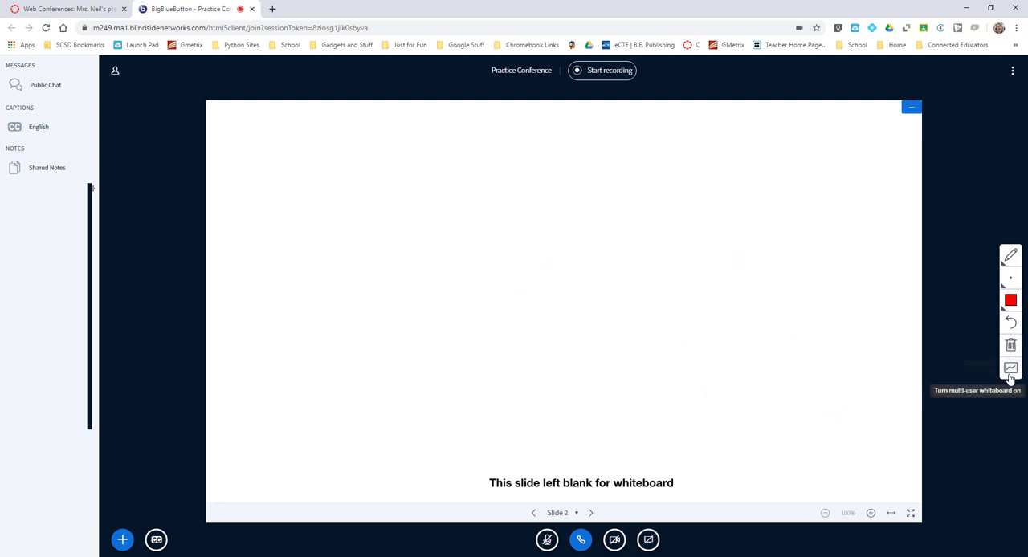
pyautogui.moveTo(1010, 370)
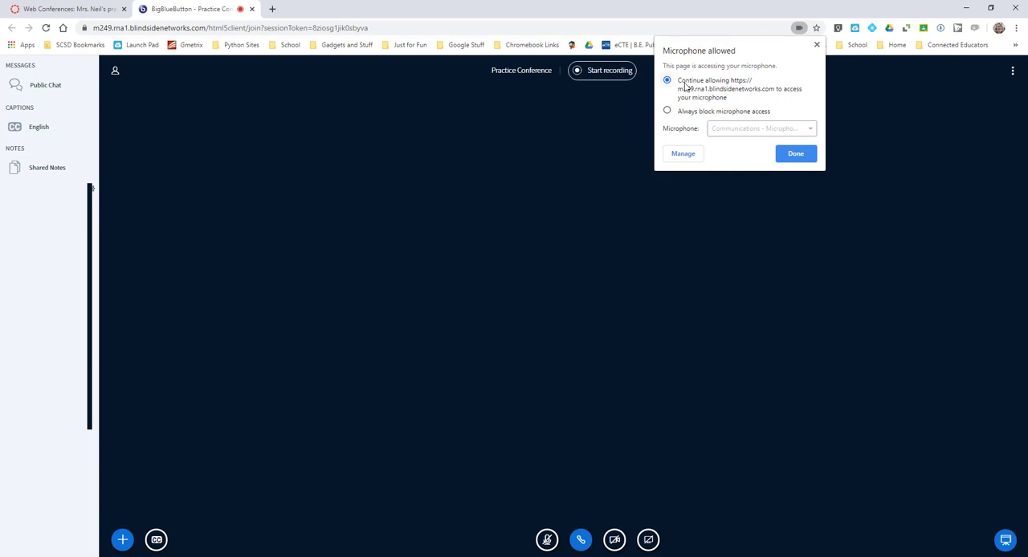
# Step: Keep allowing the microphone, then end the Practice Conference meeting for everyone and confirm
pyautogui.click(1014, 71)
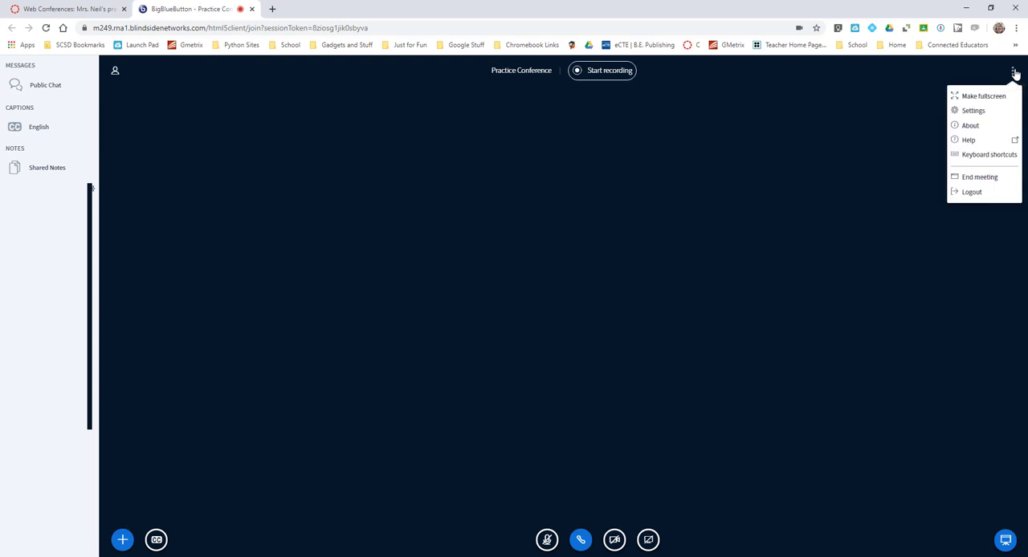
pyautogui.moveTo(980, 176)
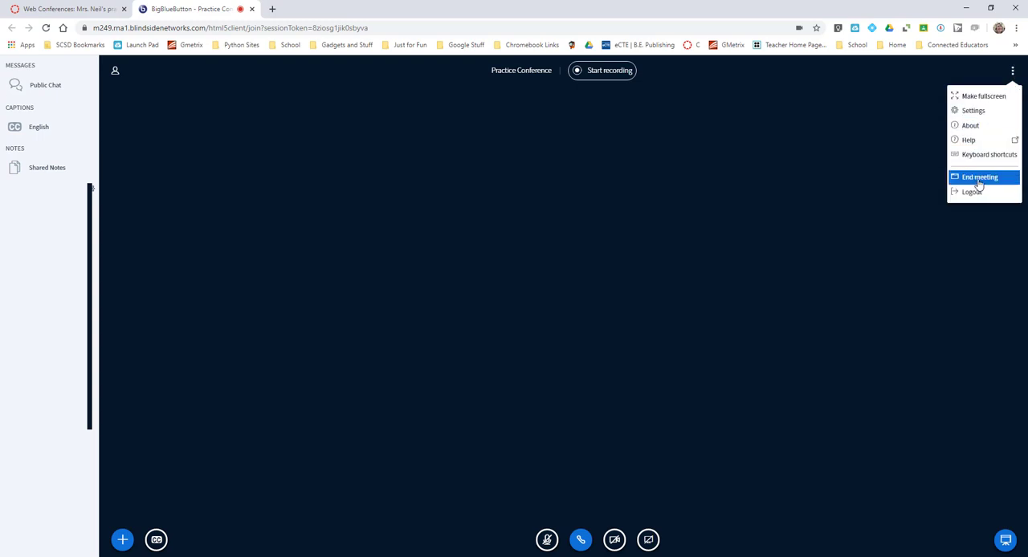
pyautogui.click(979, 177)
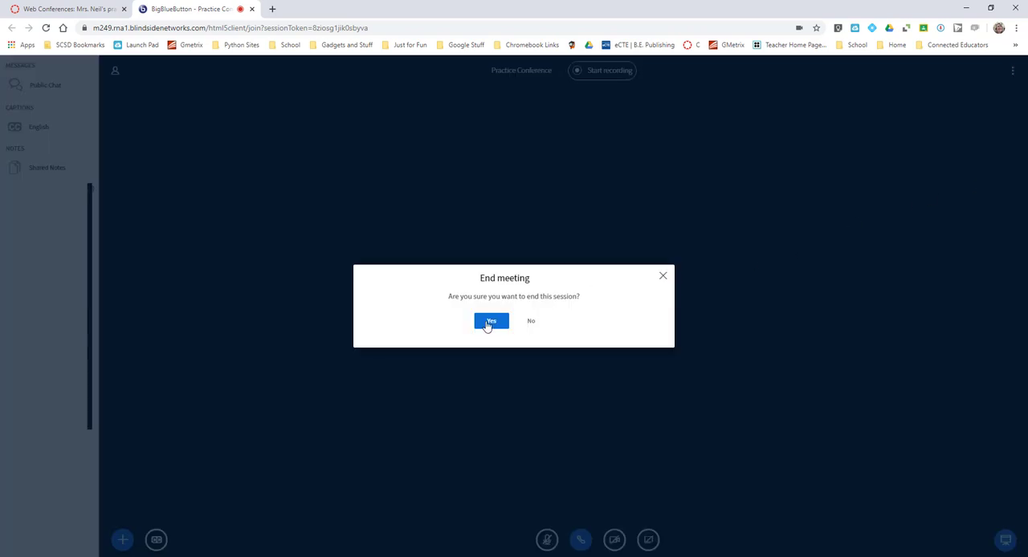
pyautogui.click(490, 322)
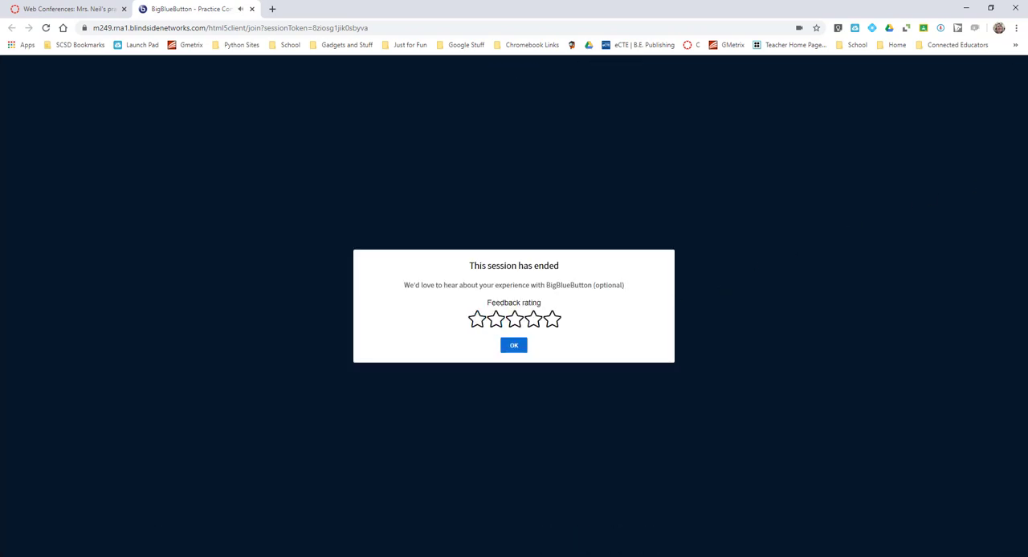